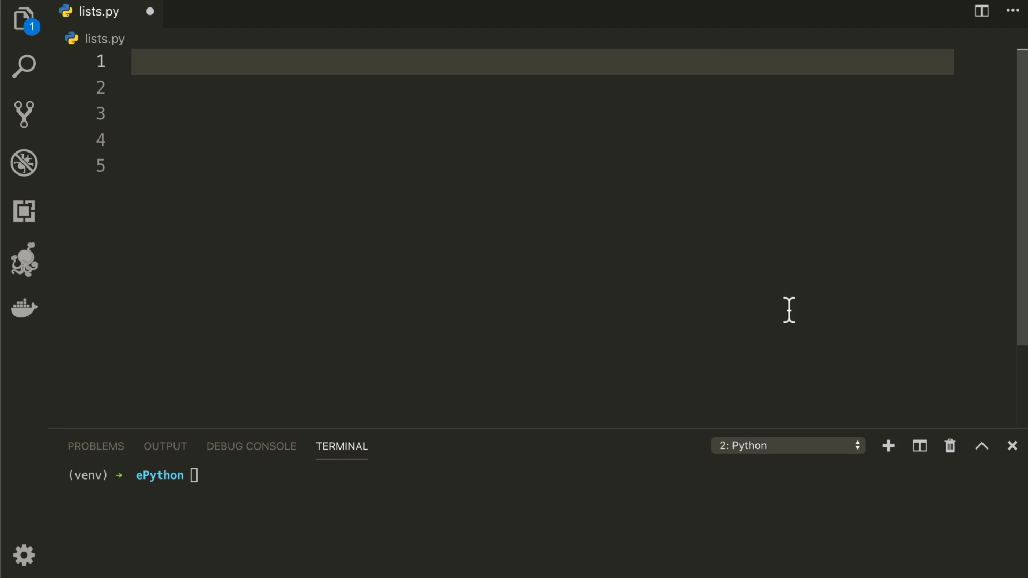
mouse_move(820, 359)
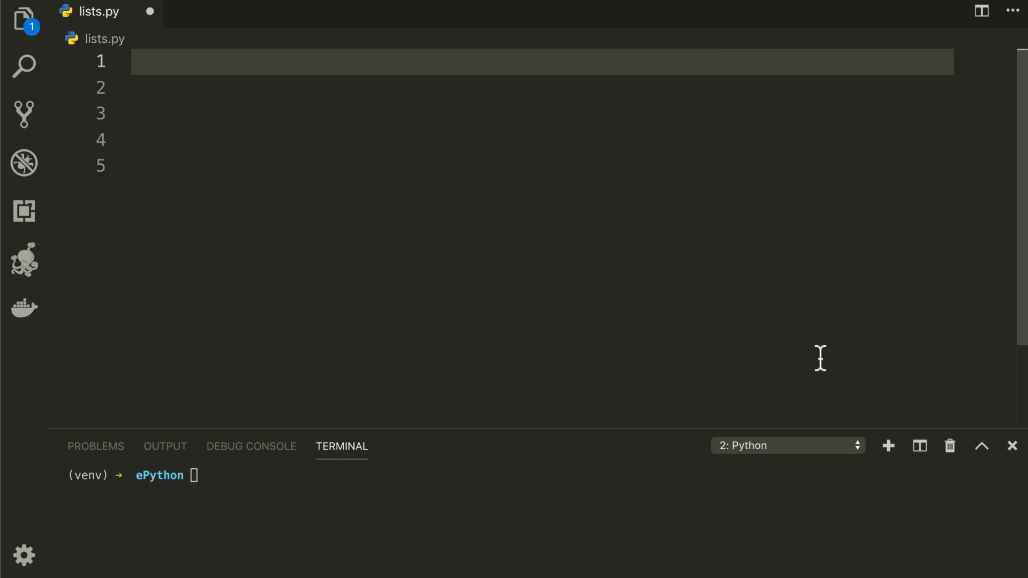
Define my_list = [9, 18, 28, 88, 29, 61, 56, 42, 19, 95] on the first line of lists.py
text(my_list)
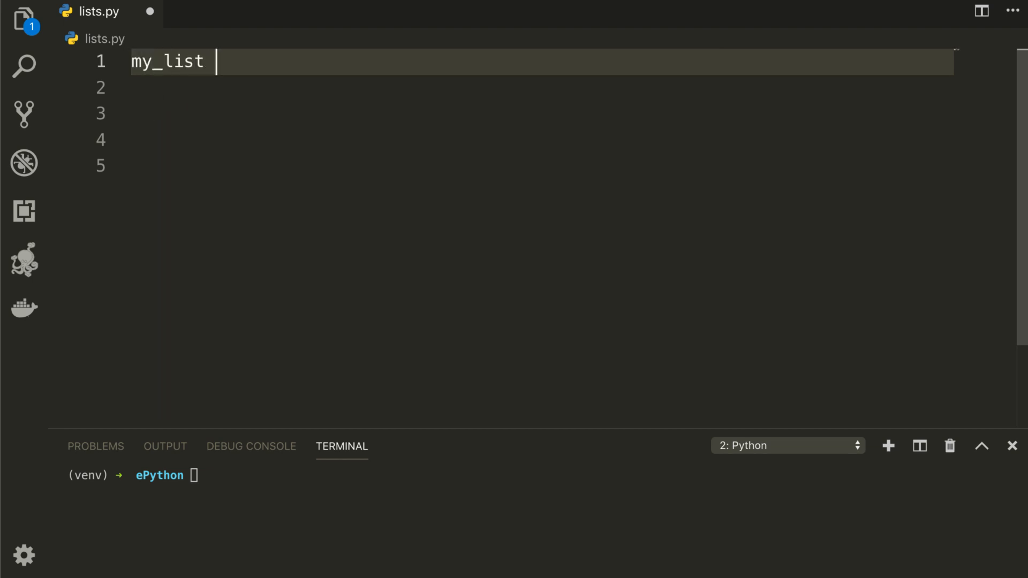
text(= [9, 18, 28, 88, 29, 61, 56, 42, 19, 95])
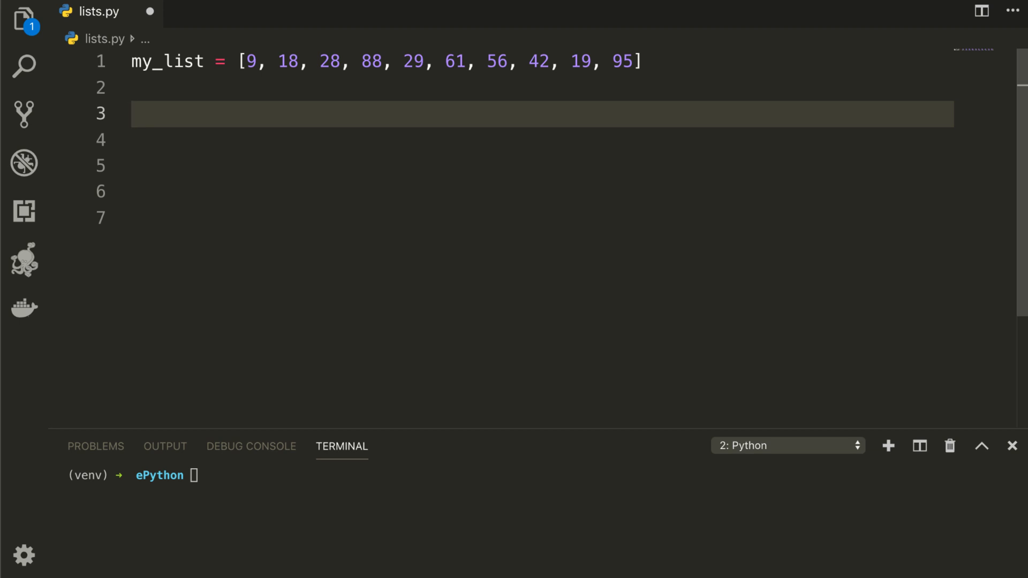
click(134, 113)
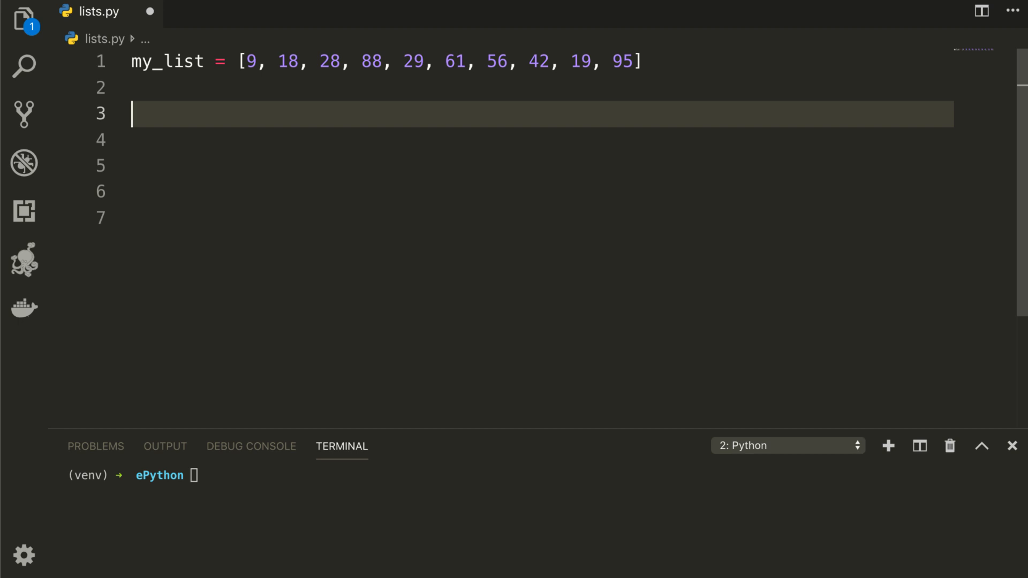
Declare the function signature def linear_search(elem, array):
text(def line)
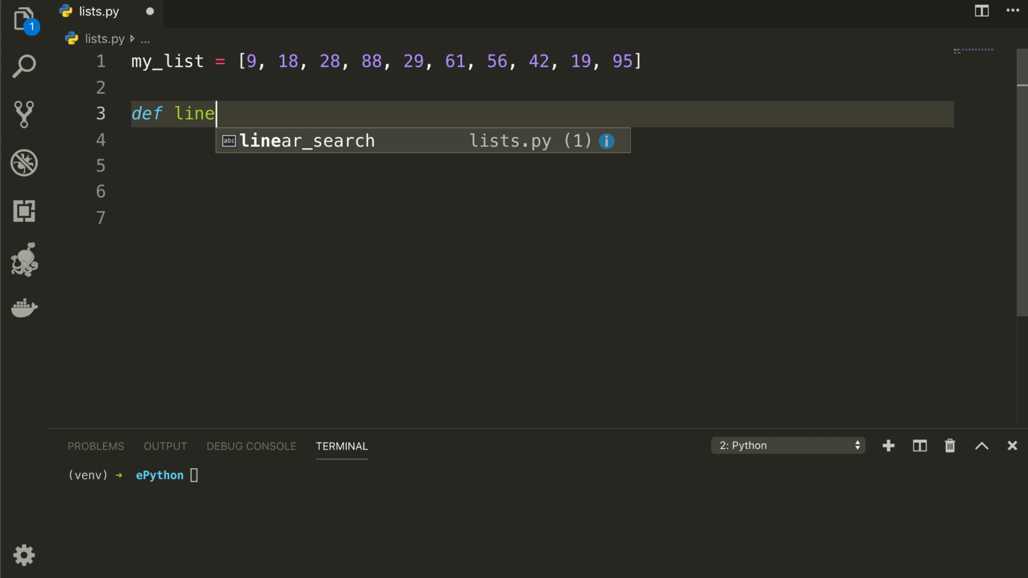
key(Tab)
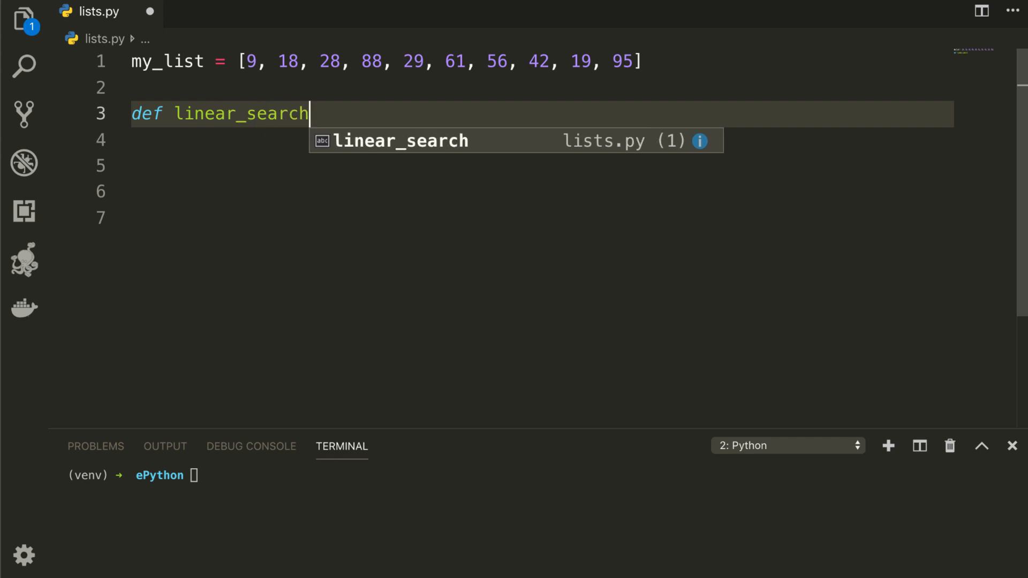
text((elem,)
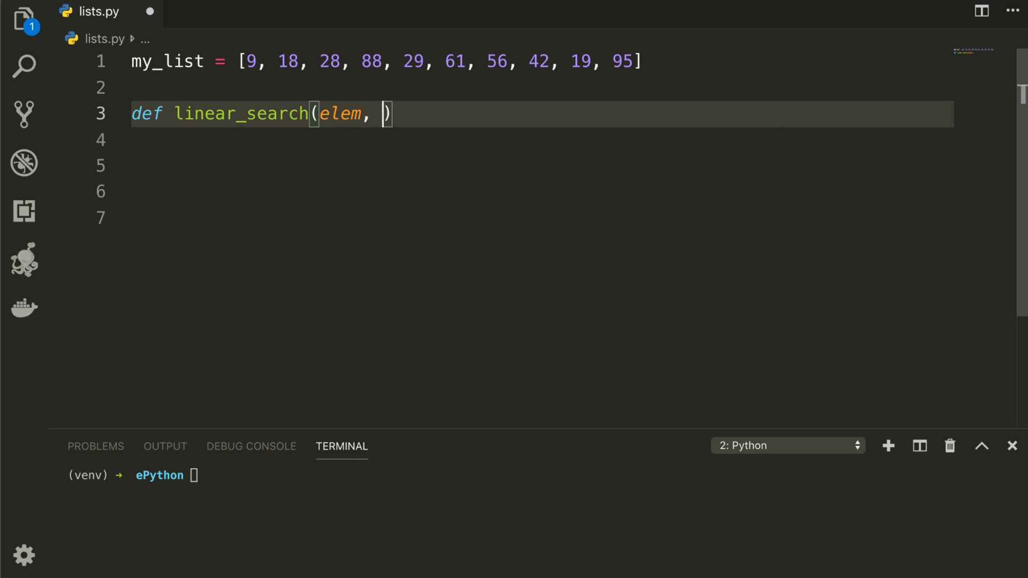
text(array)
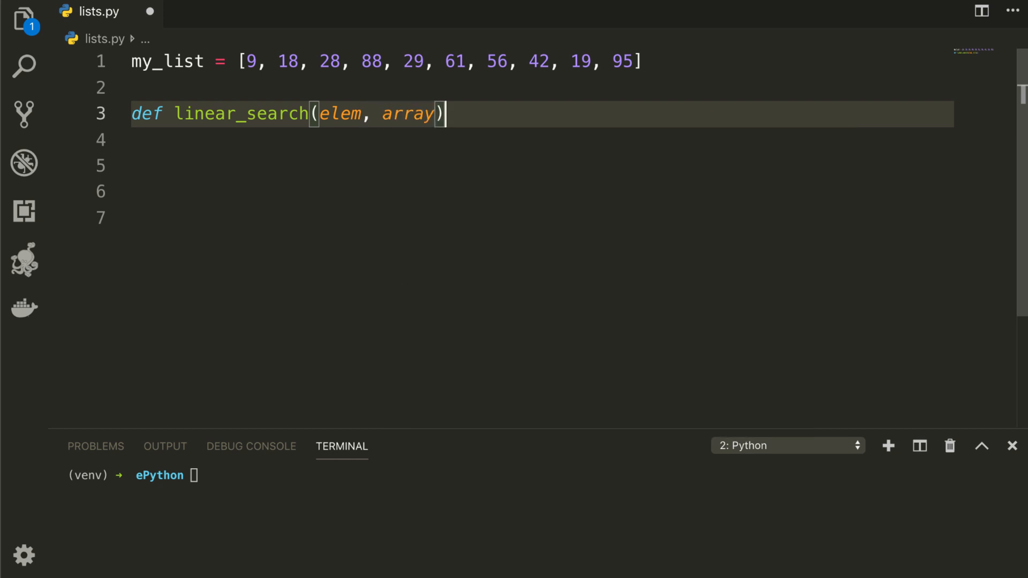
text(:)
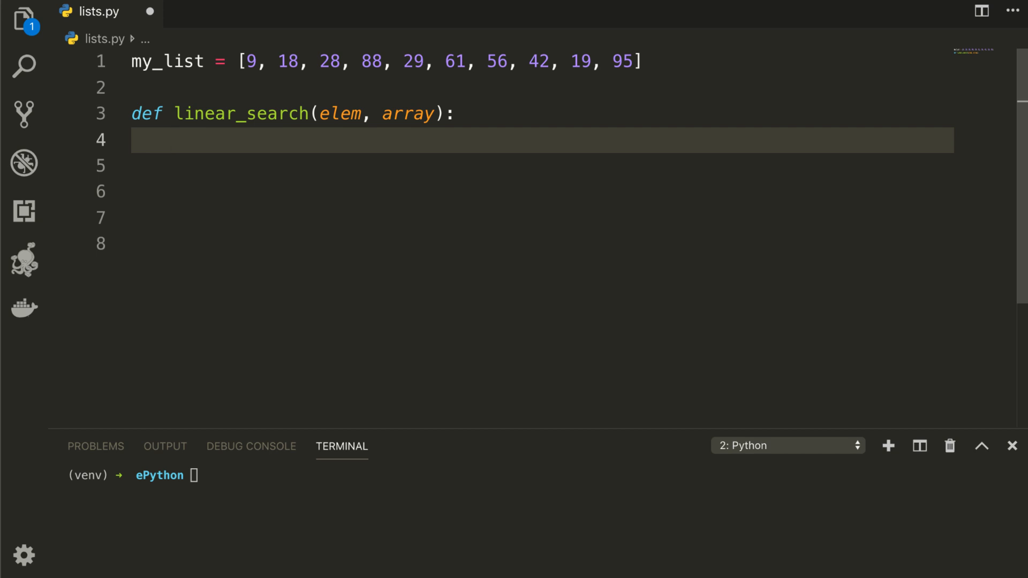
Loop over enumerate(array) and return i when item == elem
text(for i, item)
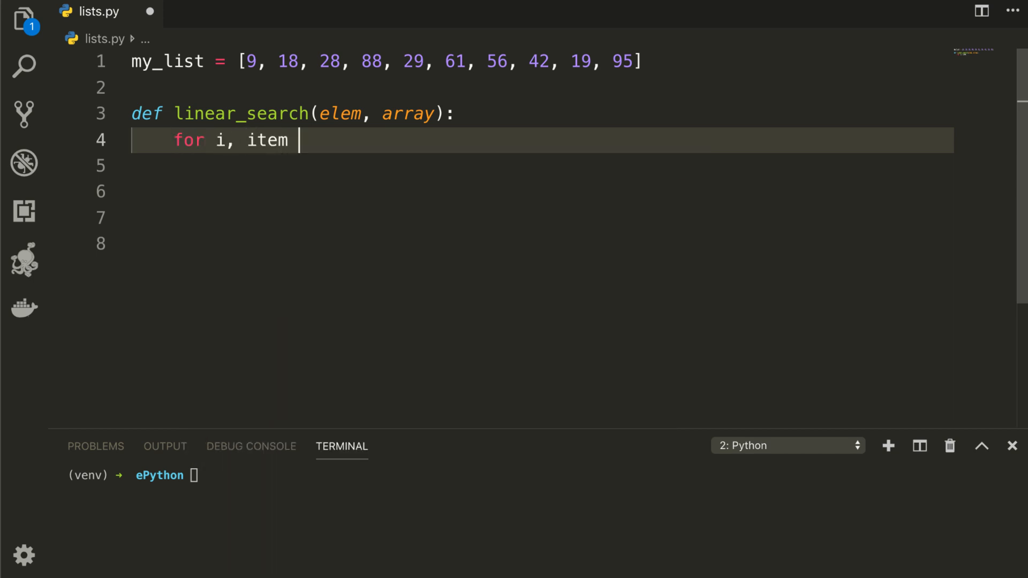
text(in enumerate)
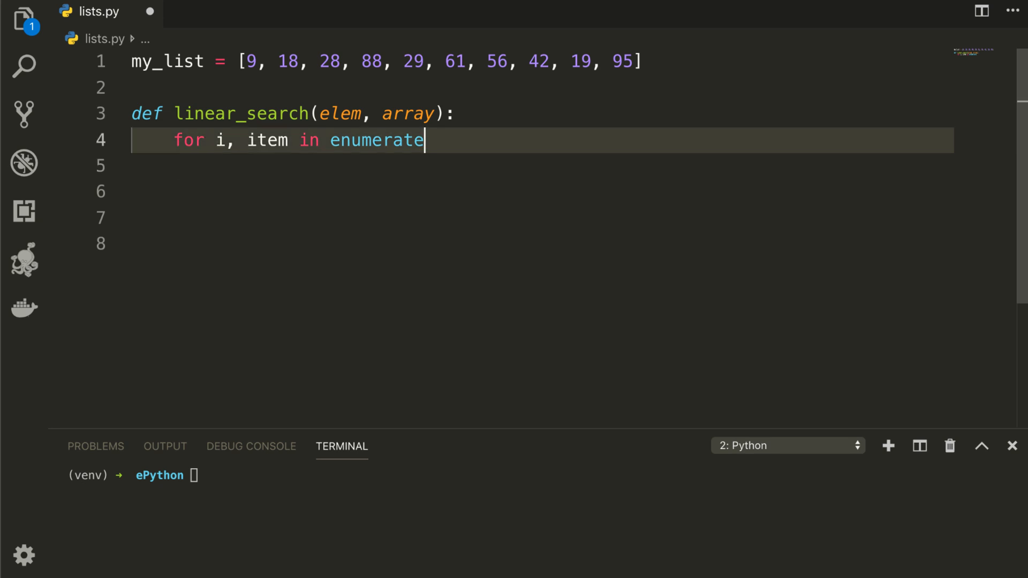
text((array):)
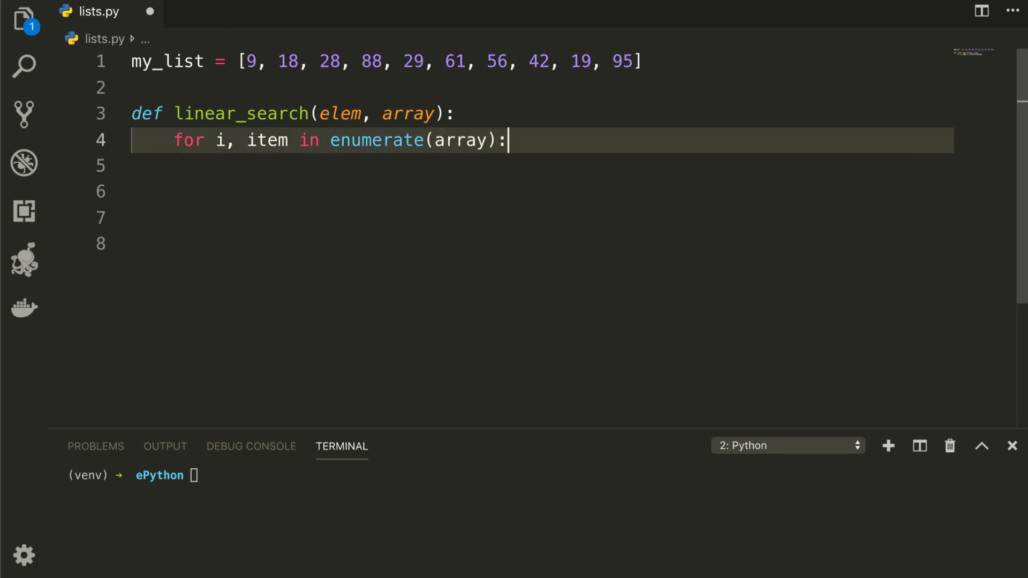
key(enter)
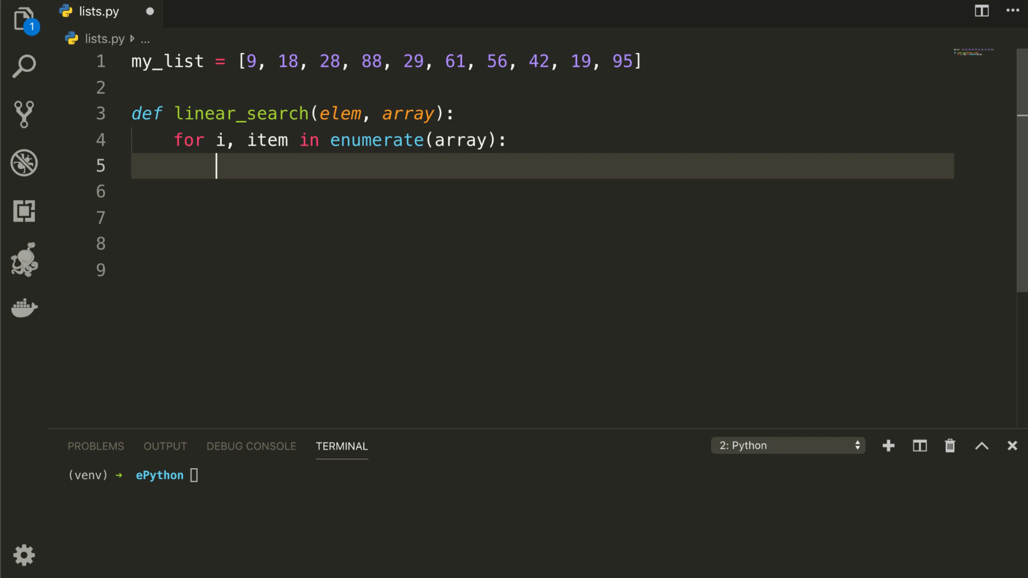
text(if)
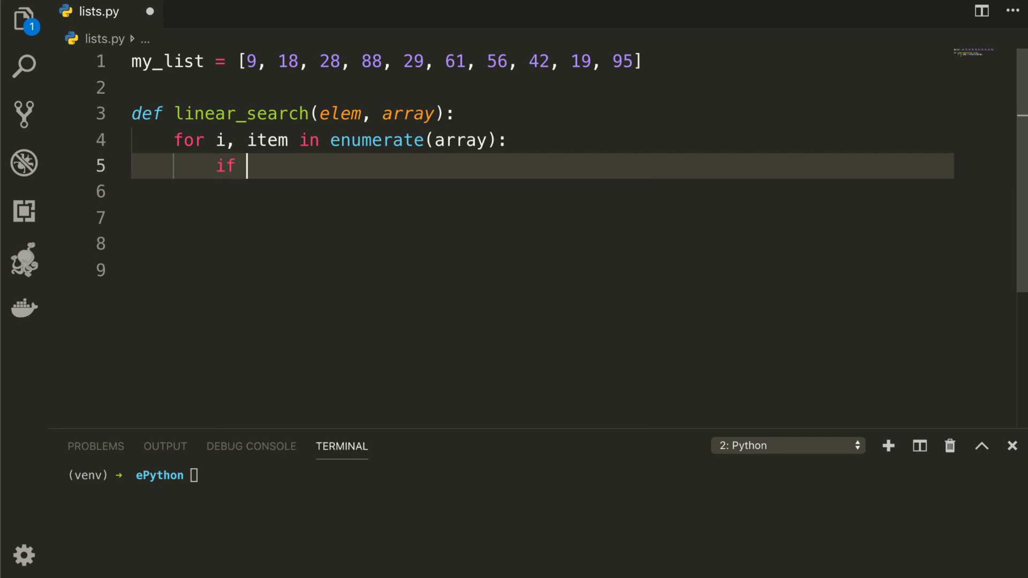
text(item)
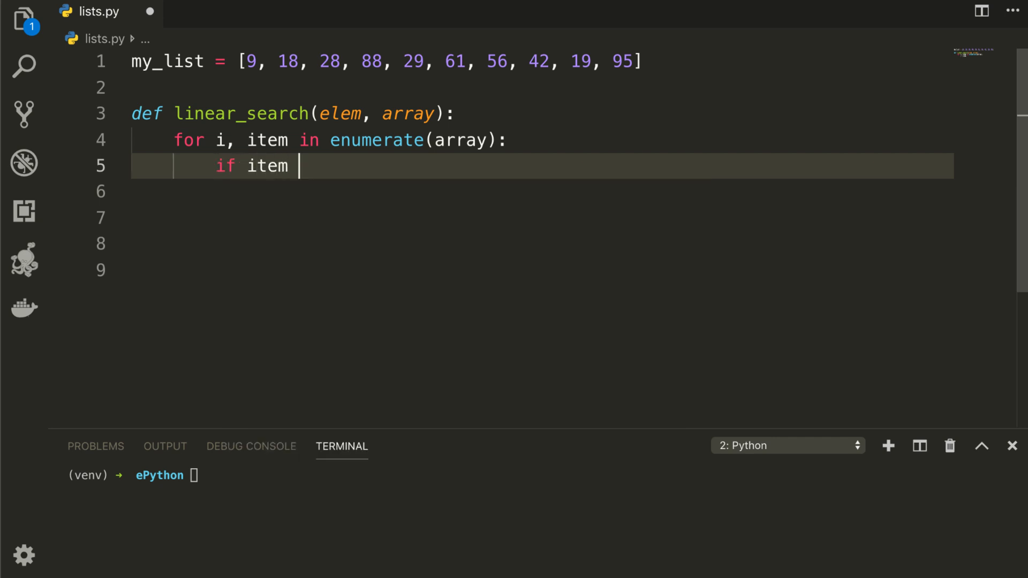
text(== elem:)
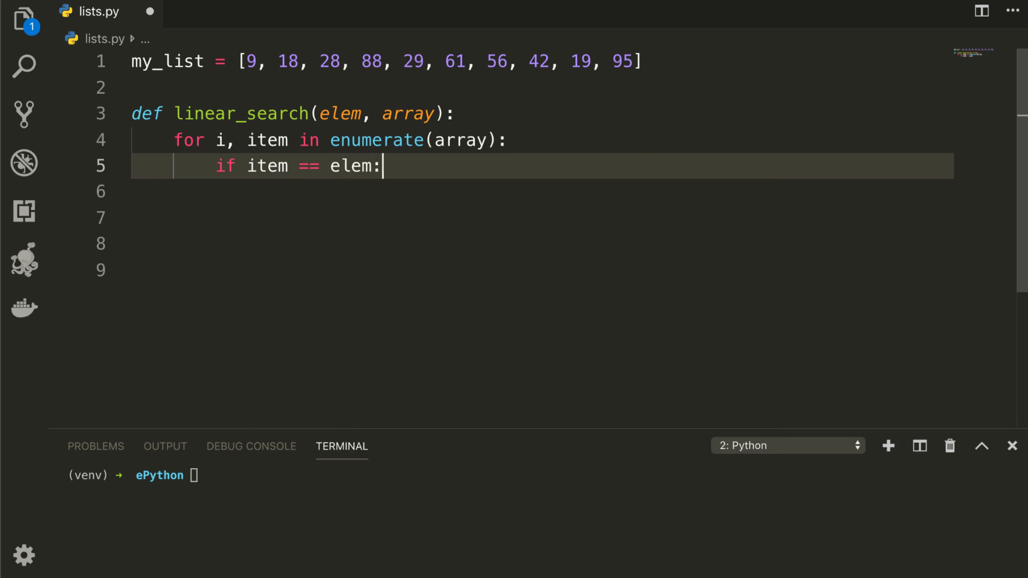
key(Enter)
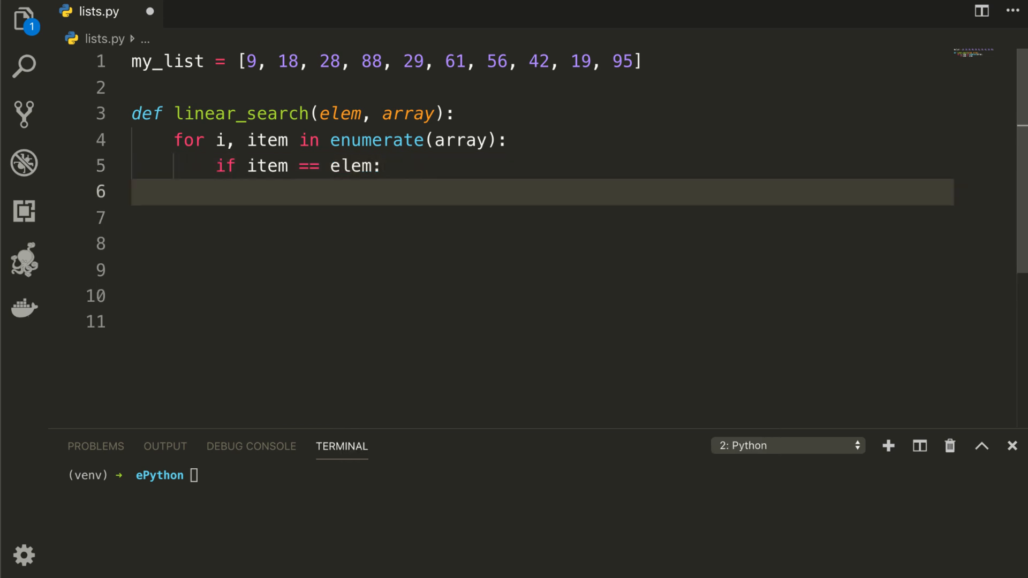
text(return)
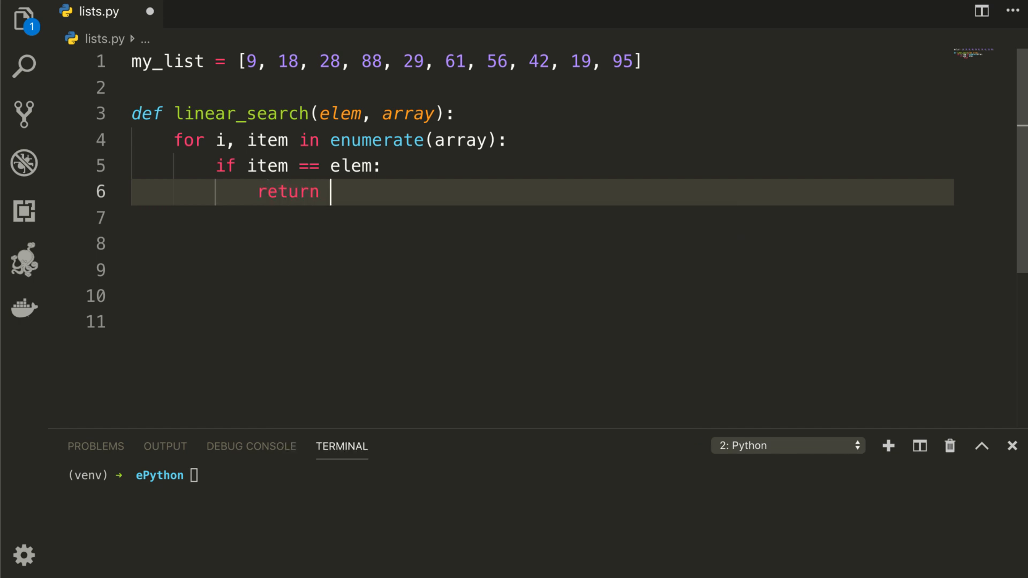
text(i)
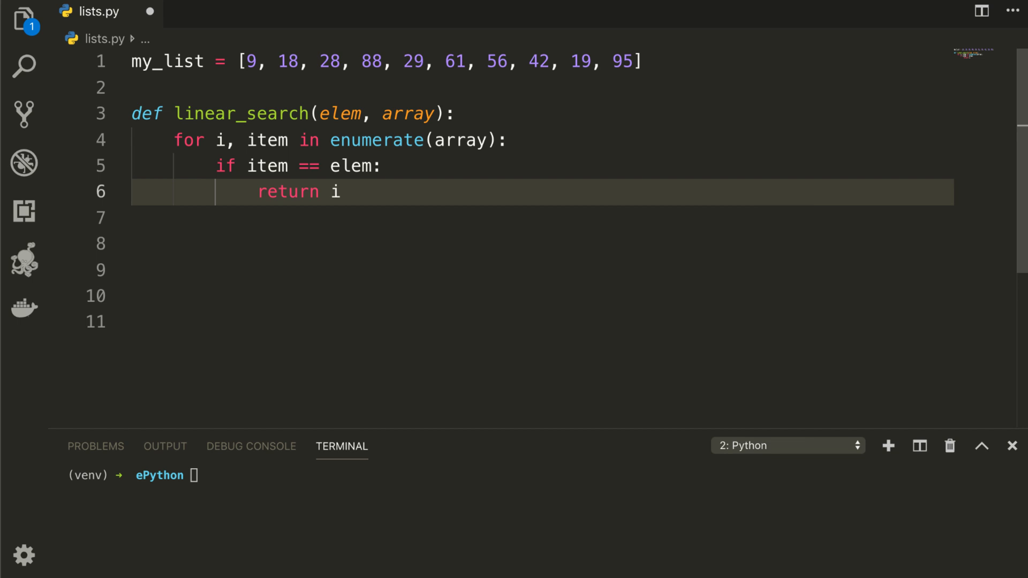
key(enter)
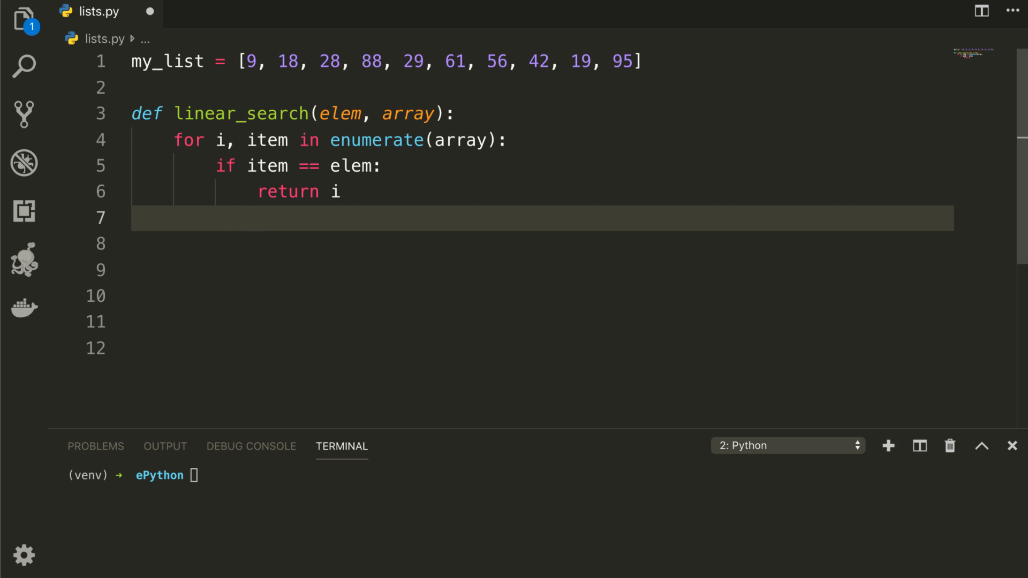
Add return -1 after the loop, print linear_search(42, my_list), and pick a context-menu action
click(257, 219)
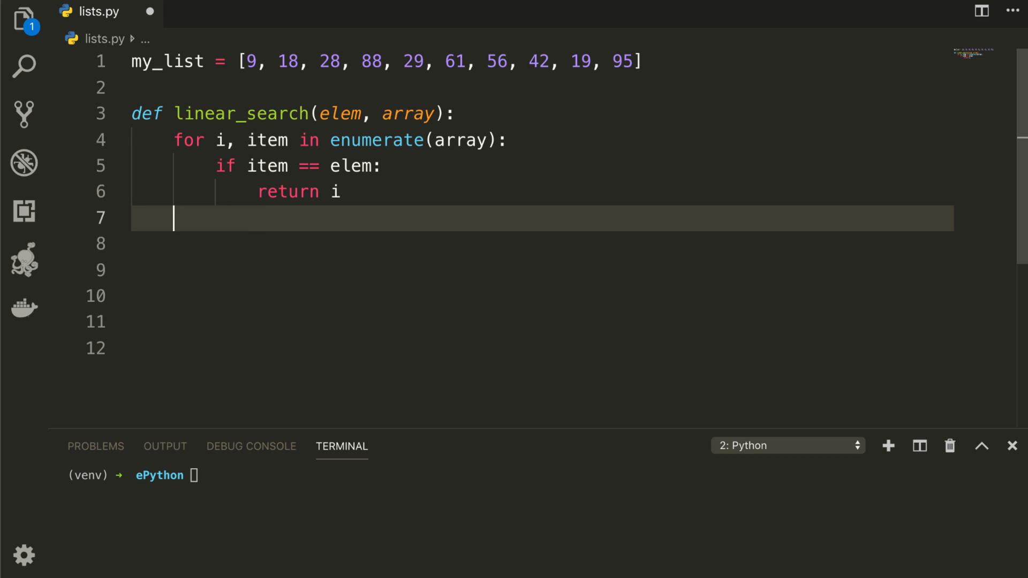
text(return -1)
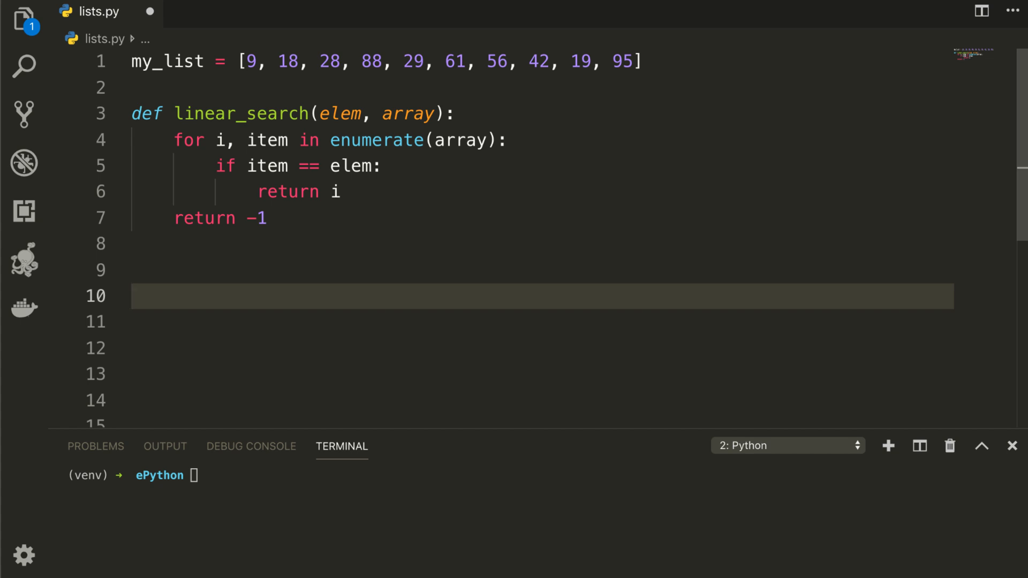
text(print)
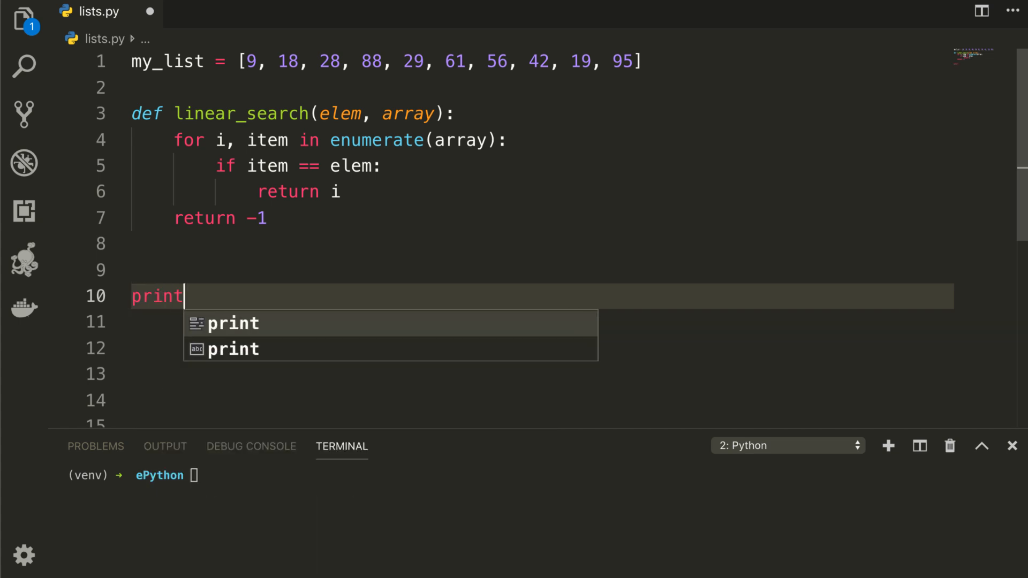
text((linear_search(42)
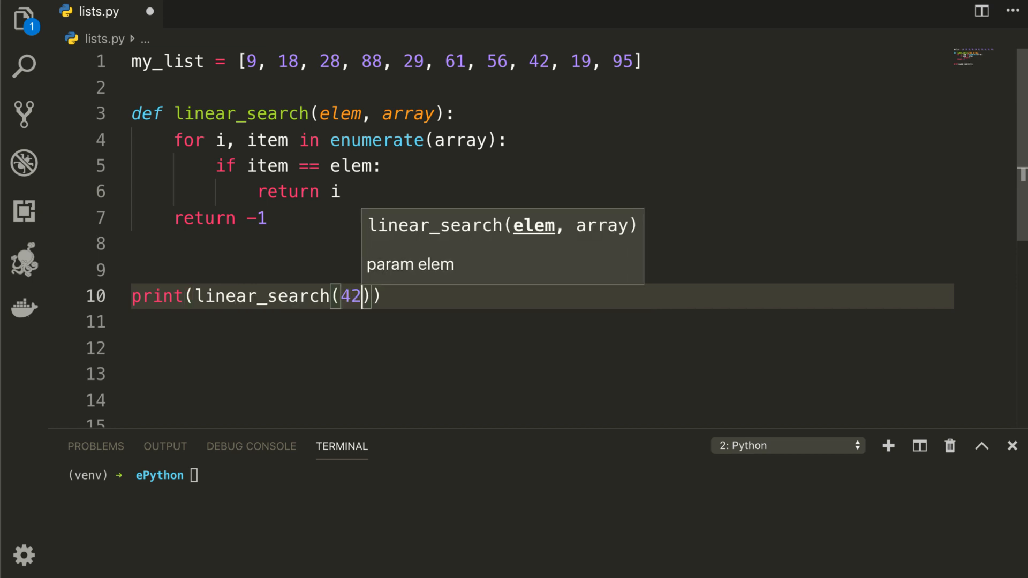
text(, my)
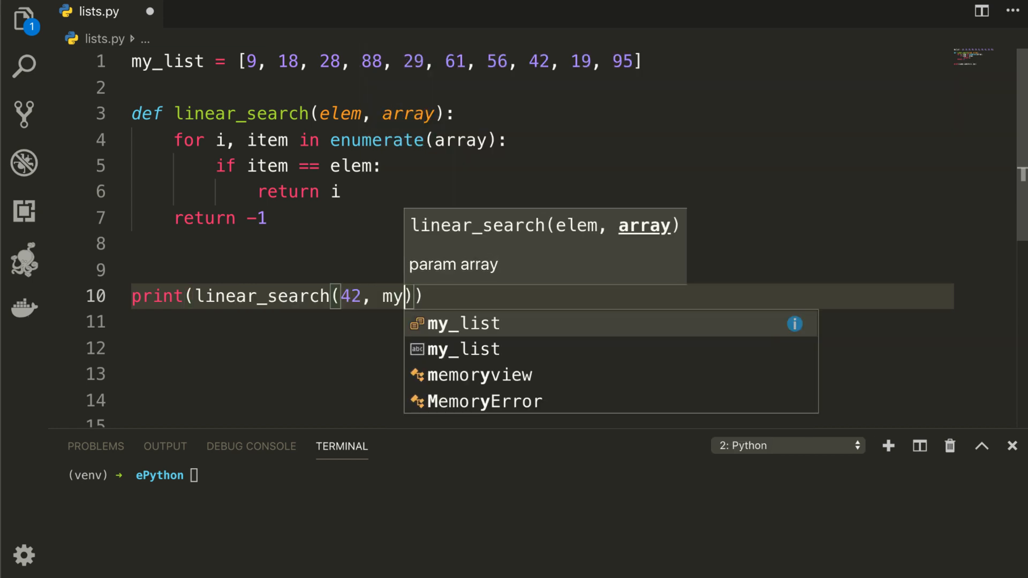
right_click(459, 296)
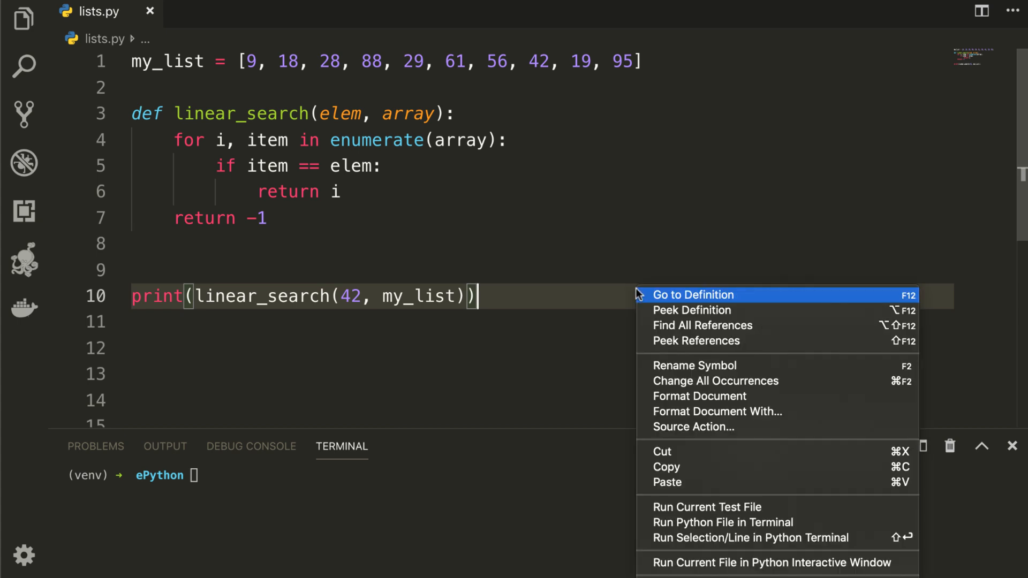
click(723, 522)
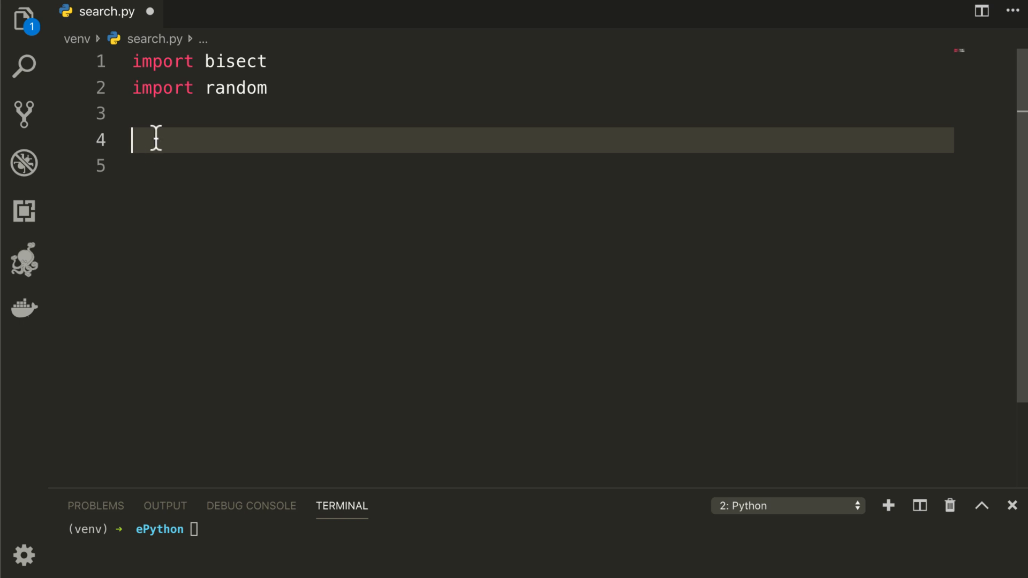
mouse_move(146, 199)
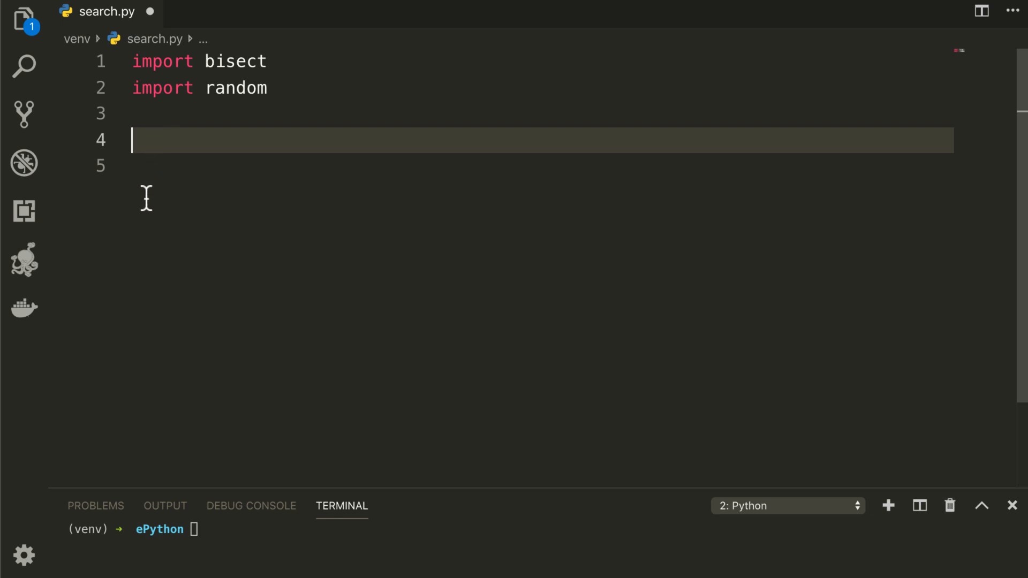
Define find_closet(numbers, my_val) with i = bisect.bisect_left(numbers, my_val) and j = 0
text(def)
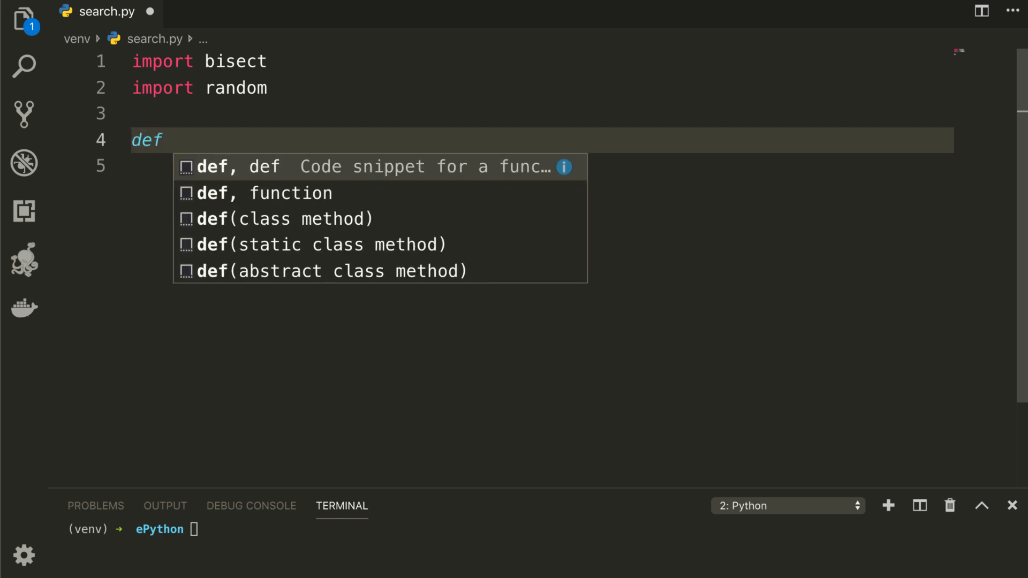
text(find_closet())
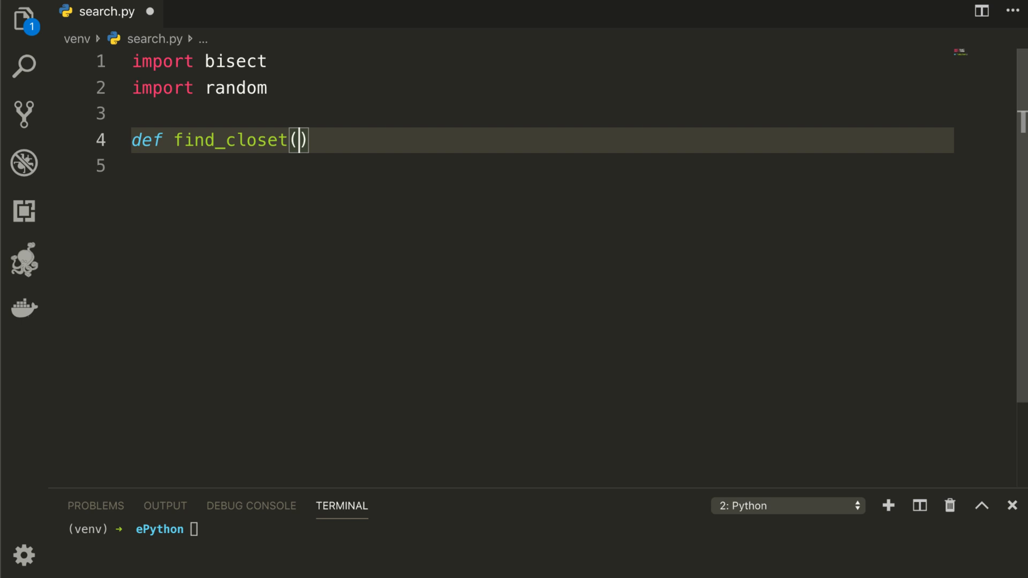
text(numb)
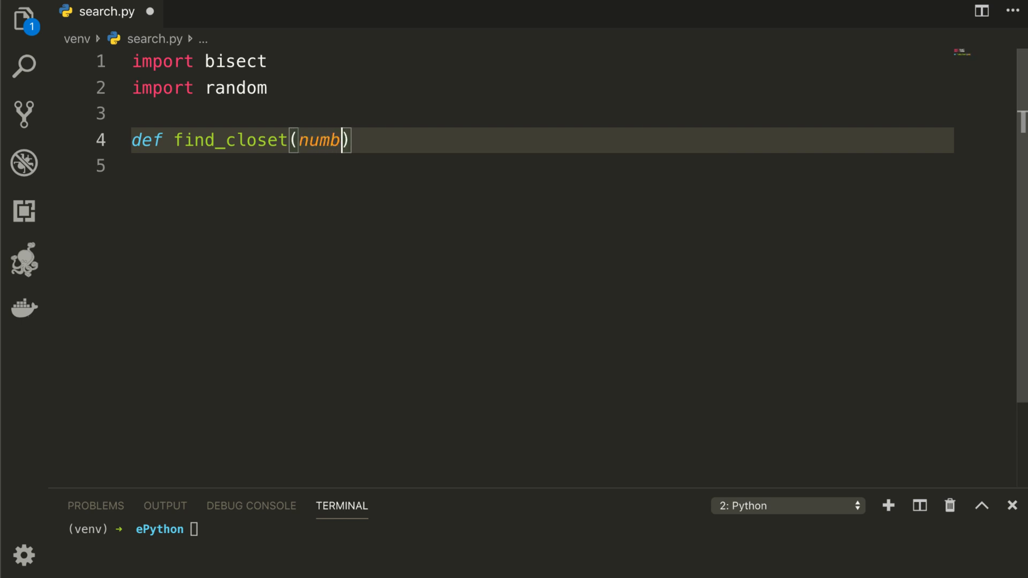
text(ers, my)
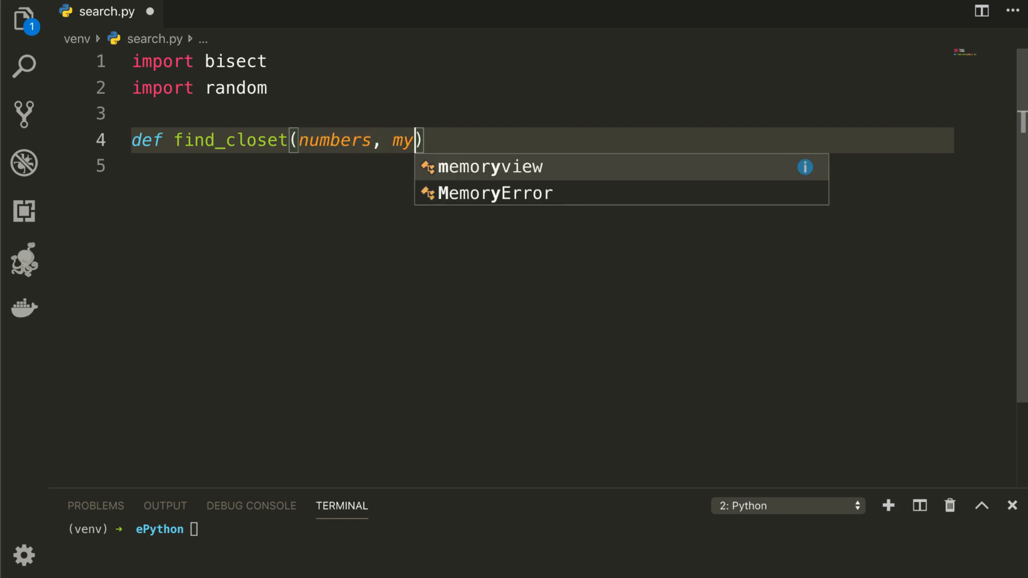
text(_val)
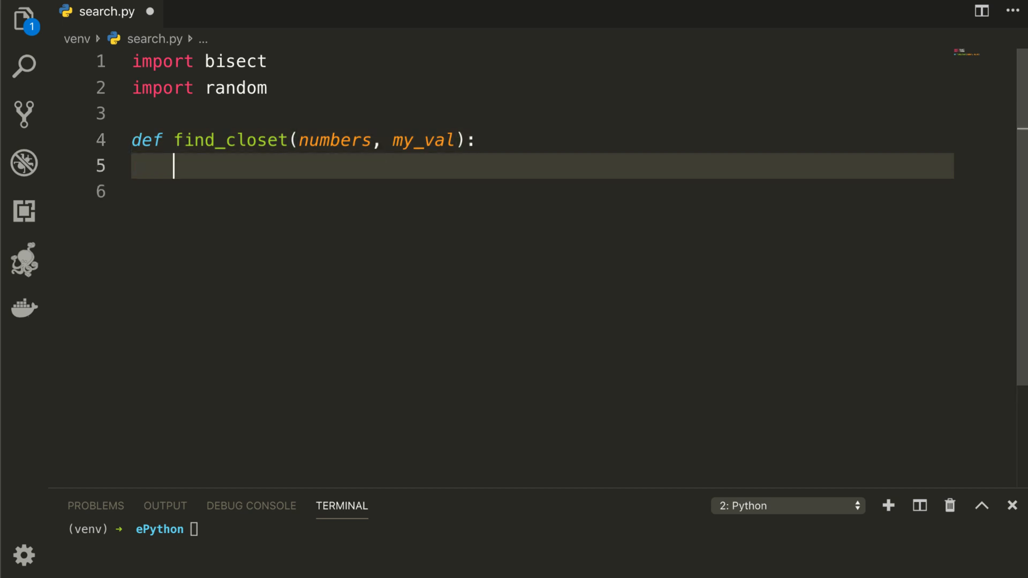
text(i)
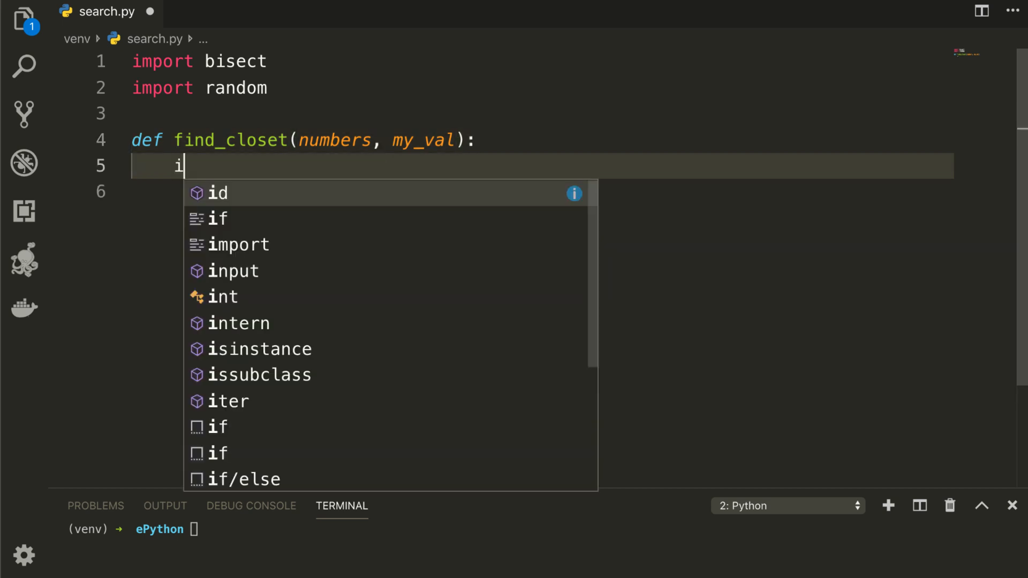
text(= bisect.bisect_left(numbers,)
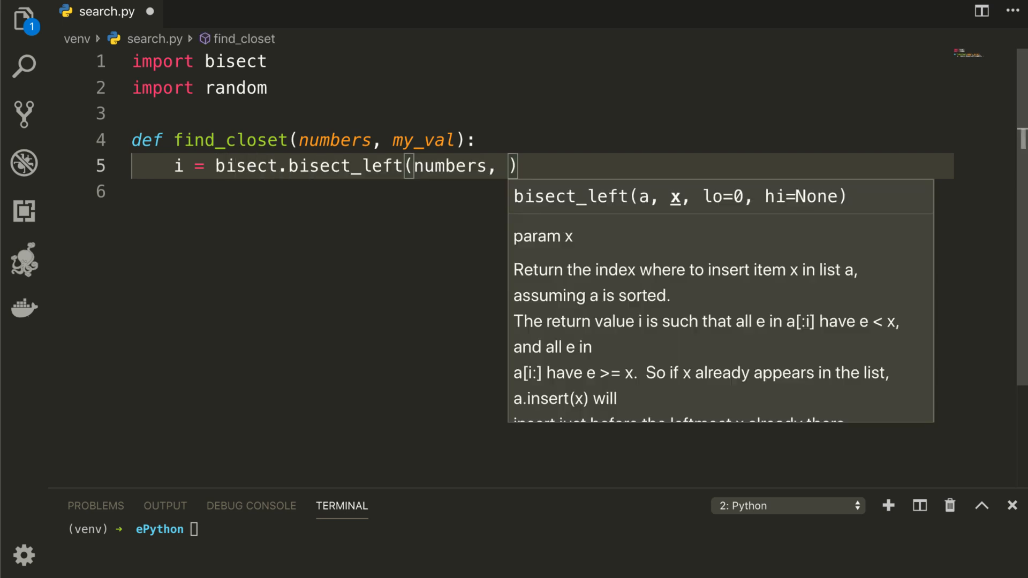
text(my_v)
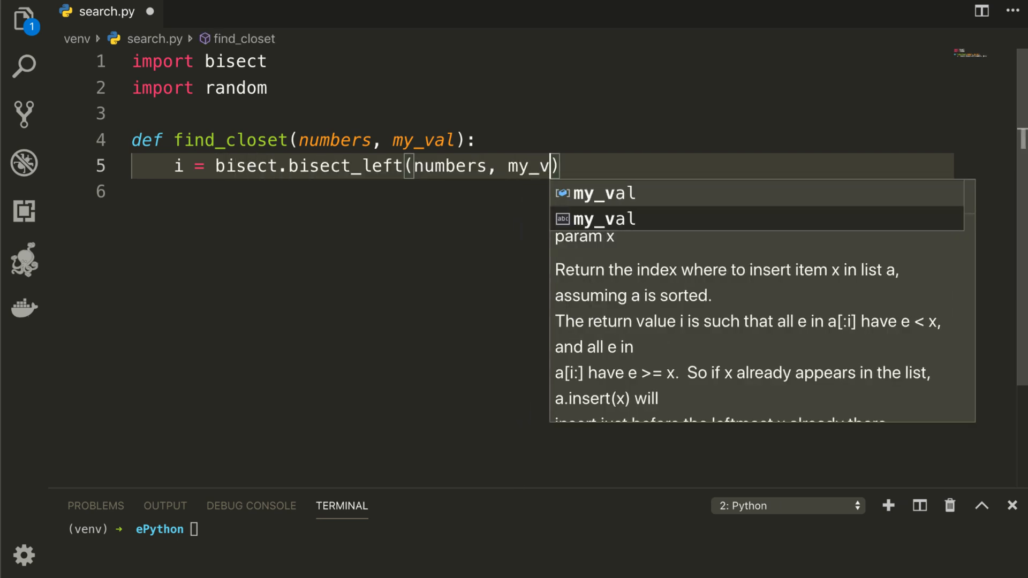
key(Enter)
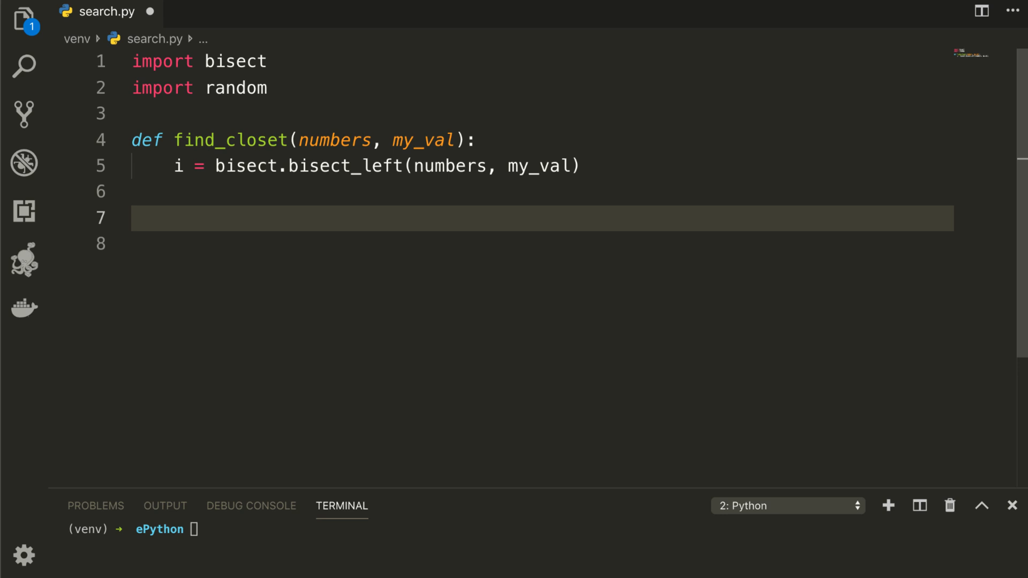
text(j = 0)
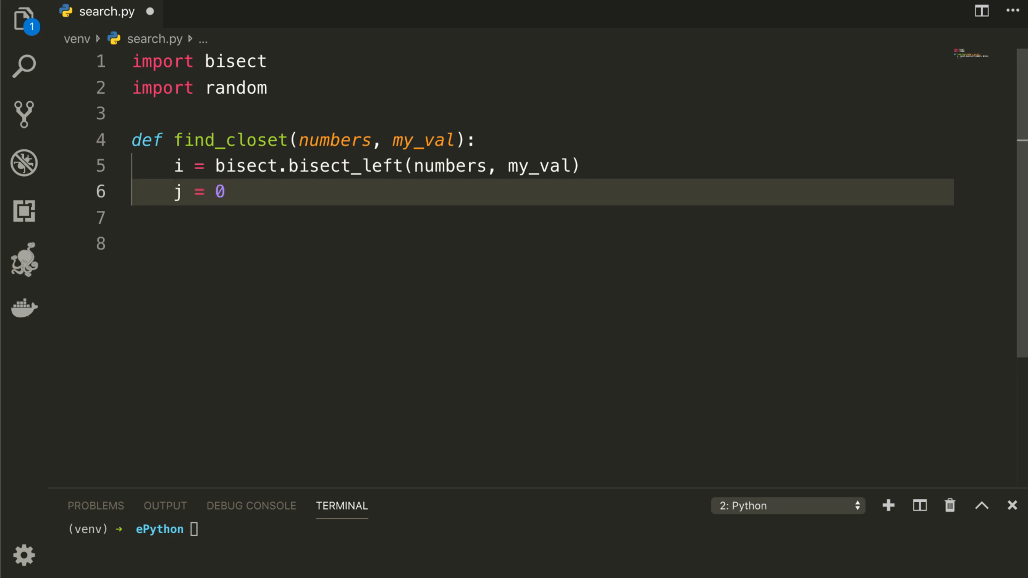
key(enter)
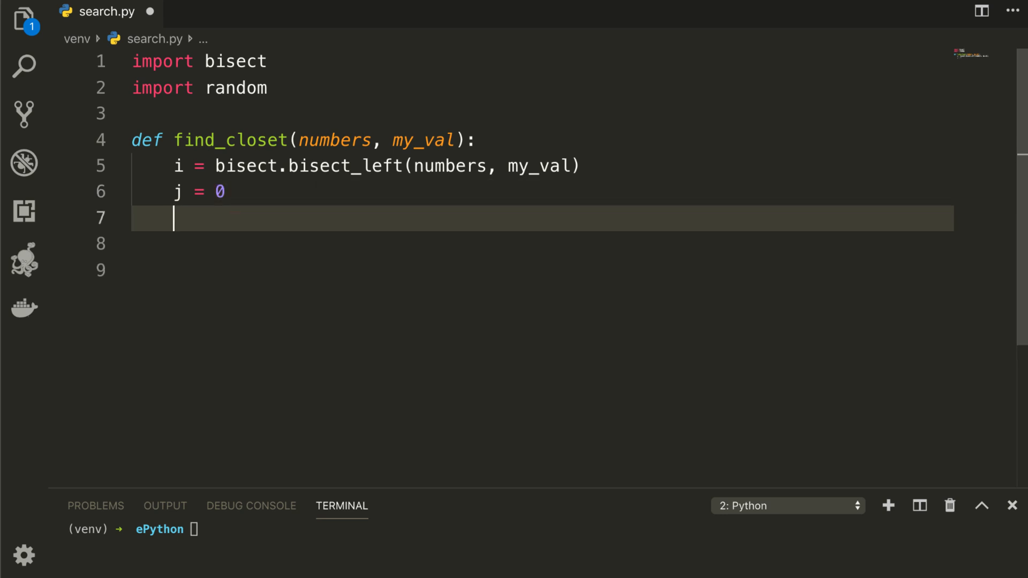
Return i - 1 when i == len(numbers), and add elif branches checking i
text(if i == len(numbers):)
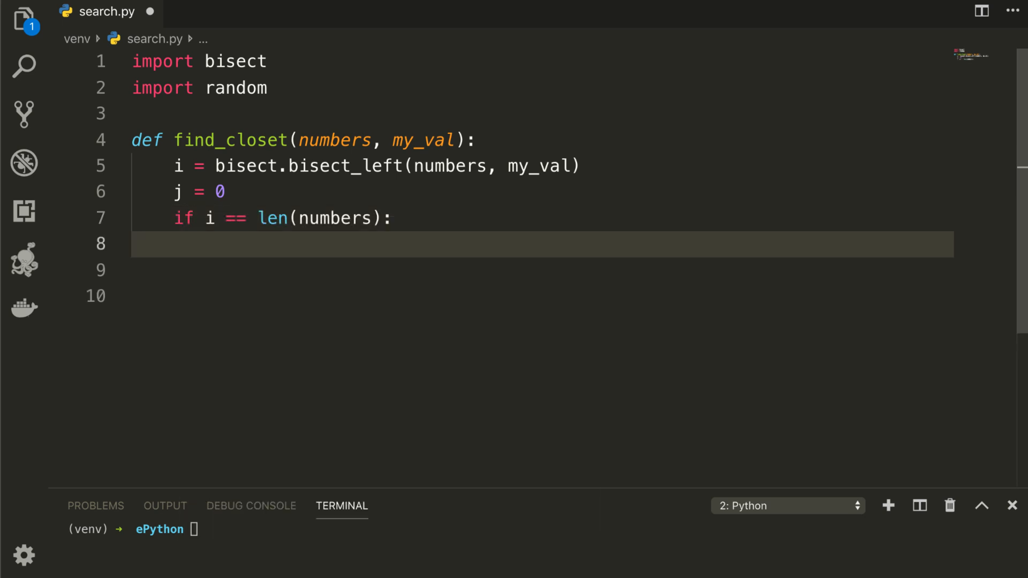
text(return i - 1)
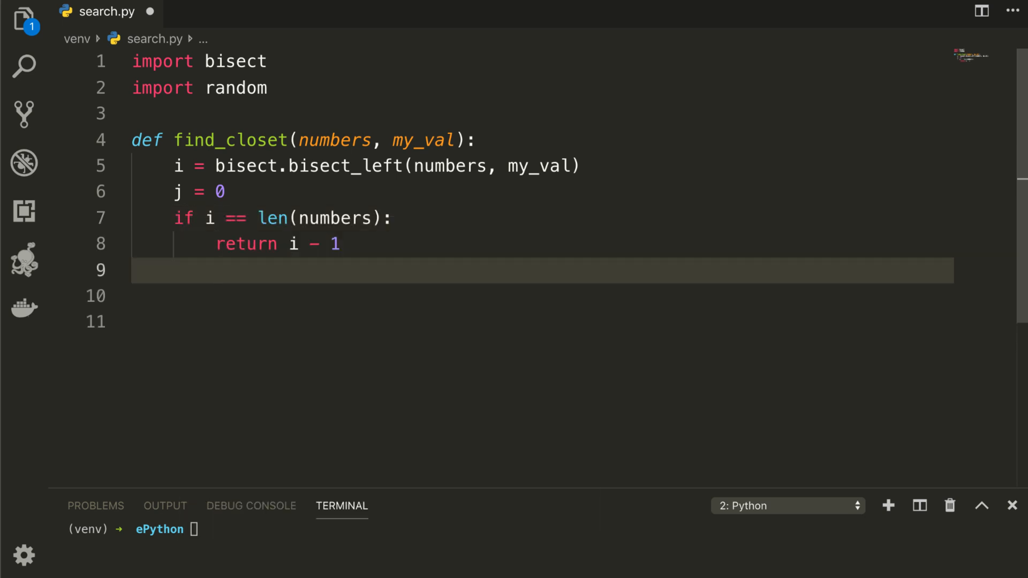
text(elif numbers[i] == my_val:)
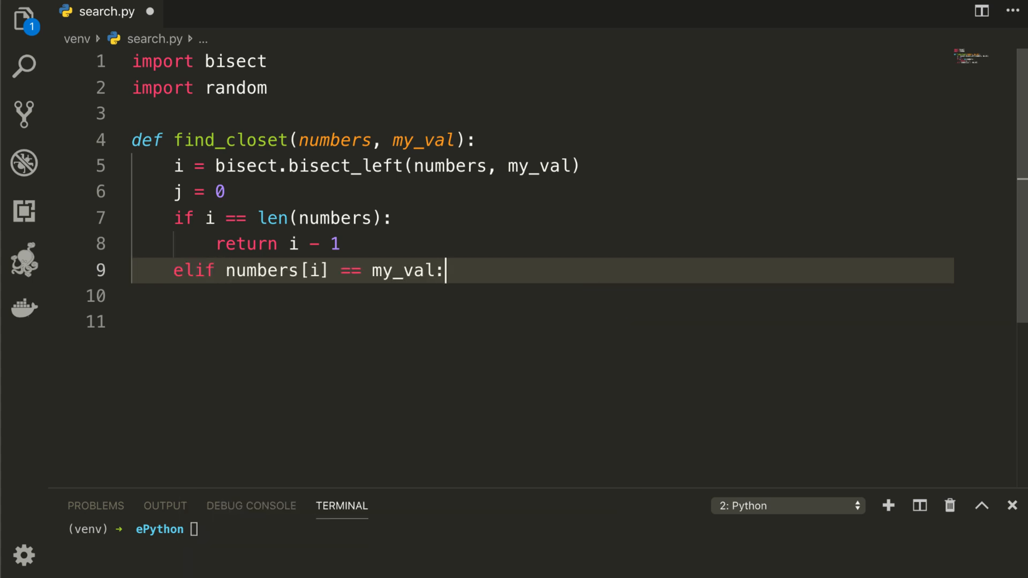
key(enter)
text(return)
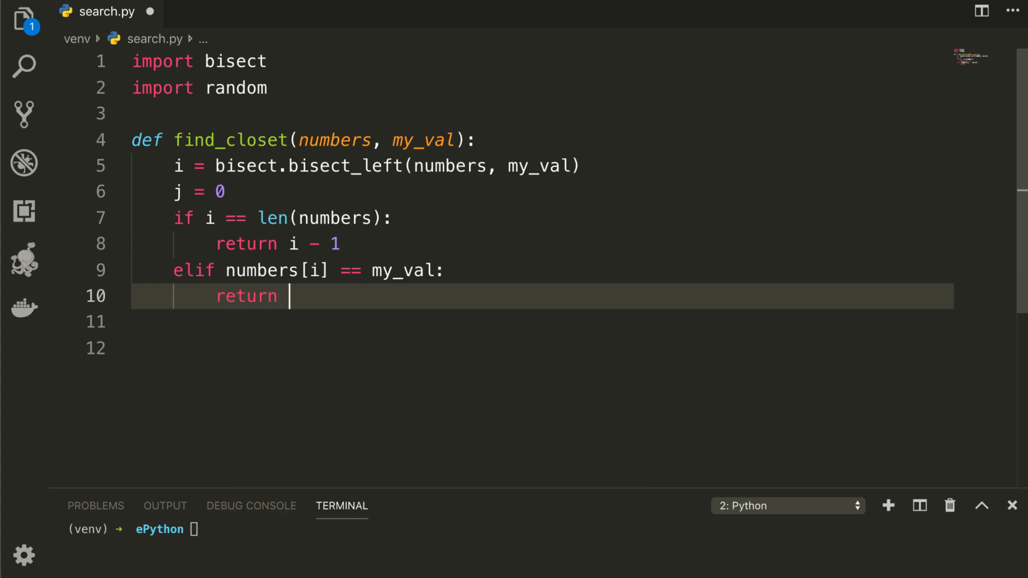
text(i)
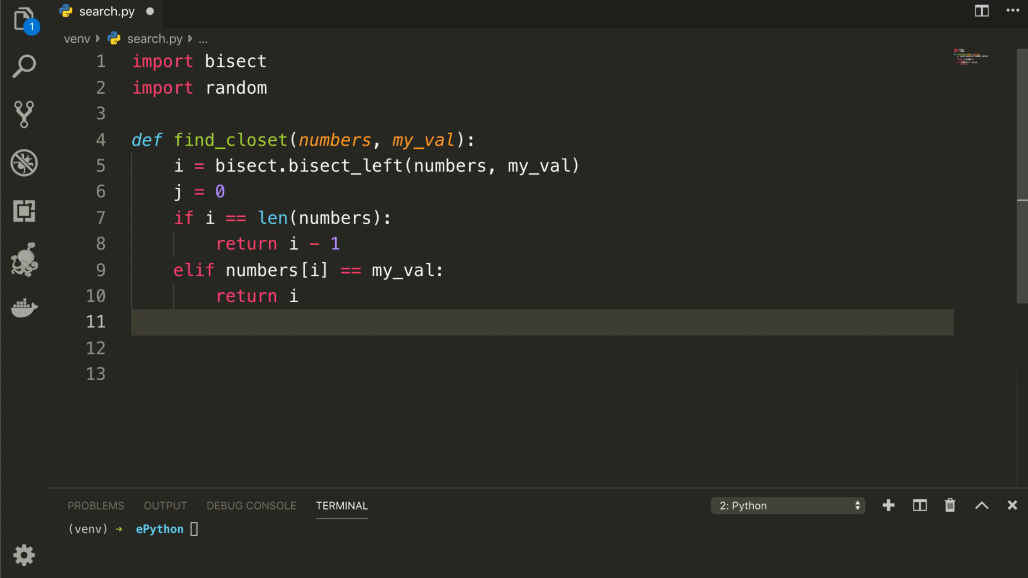
text(elif)
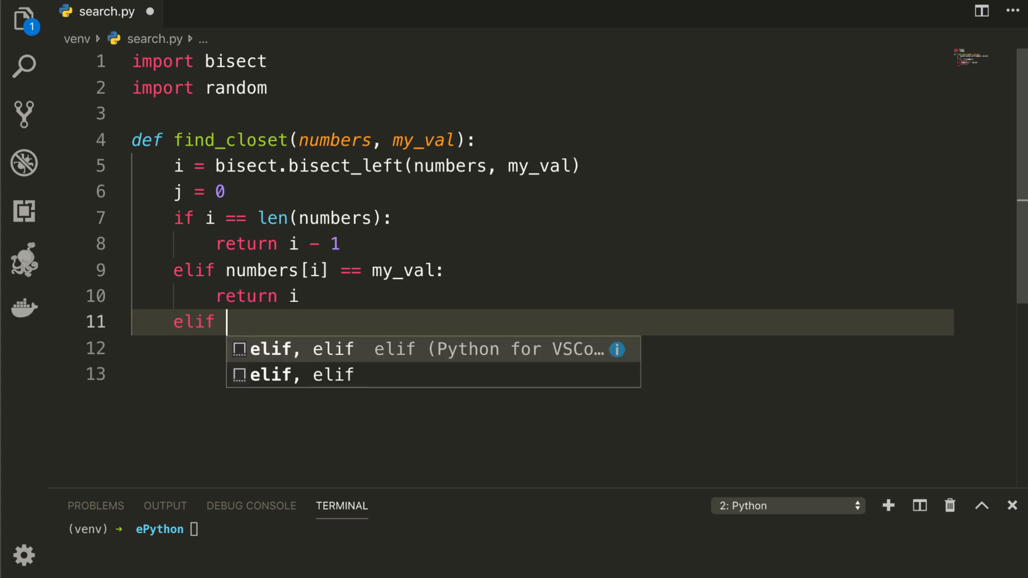
text(i < 0:)
click(543, 347)
text(j = i - 1)
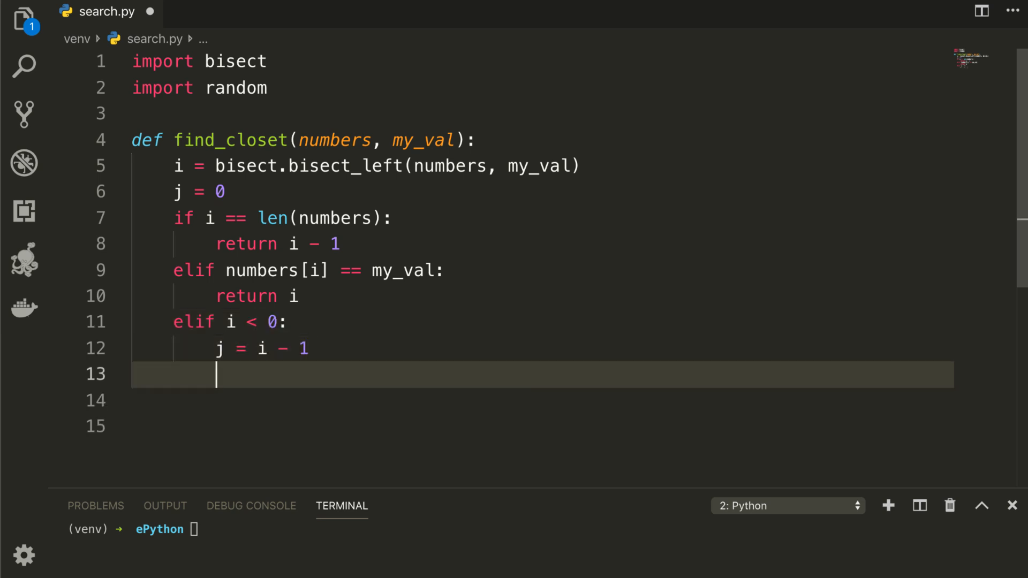
Return j if numbers[i] - my_val > my_val - numbers[j], otherwise return i
text(if)
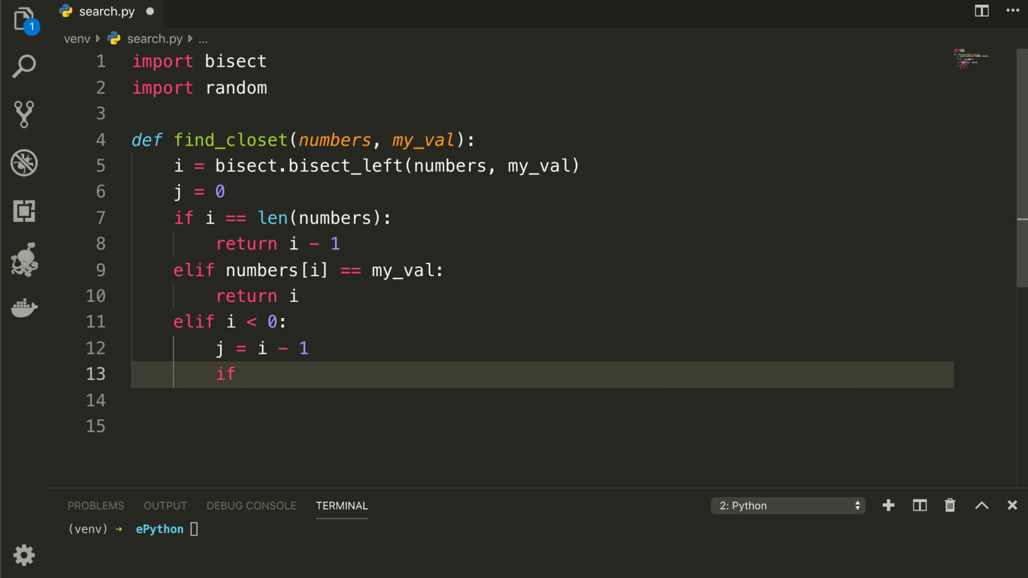
text(num)
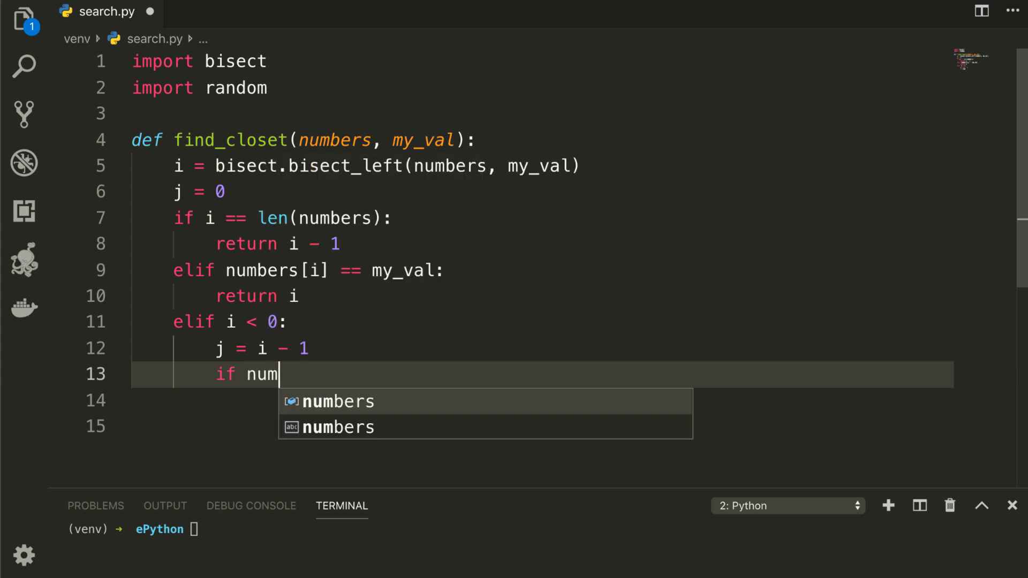
text(bers[i] -)
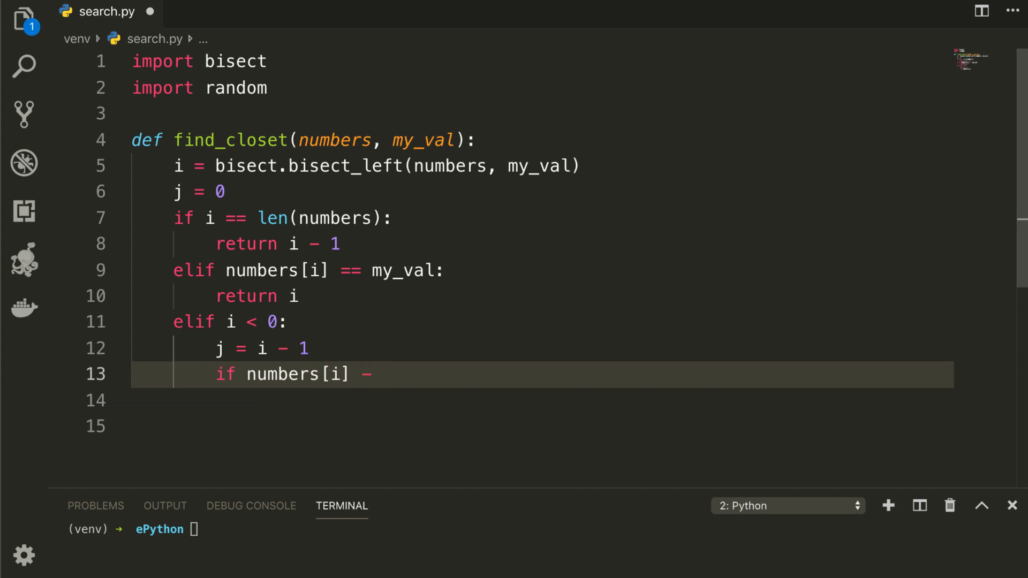
text(my_b)
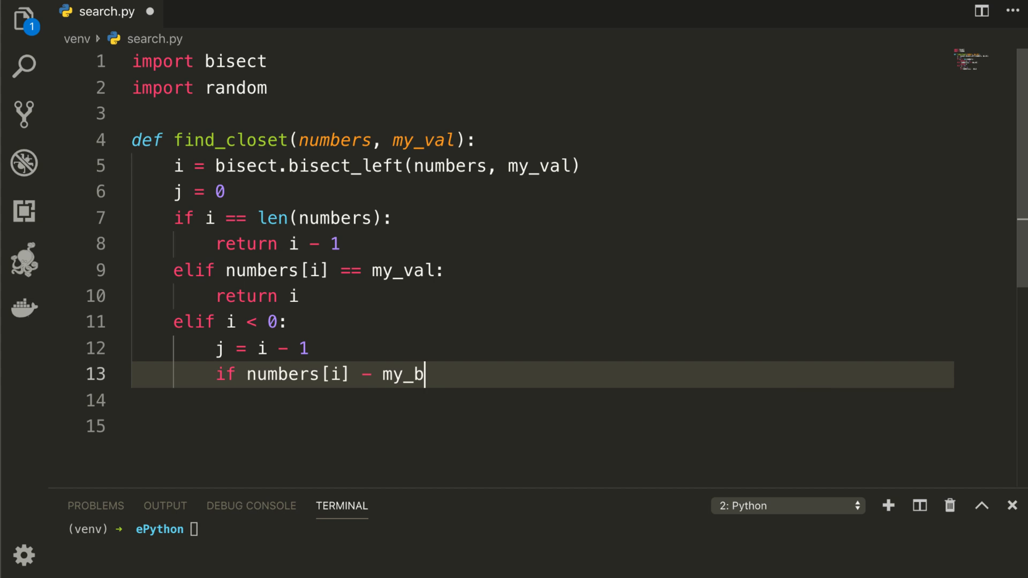
text(al)
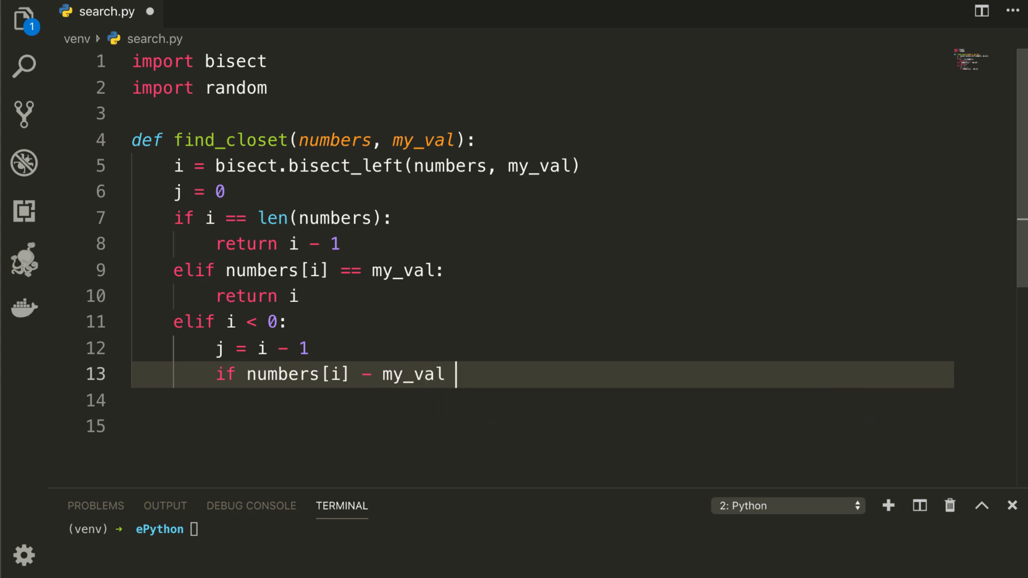
text(>)
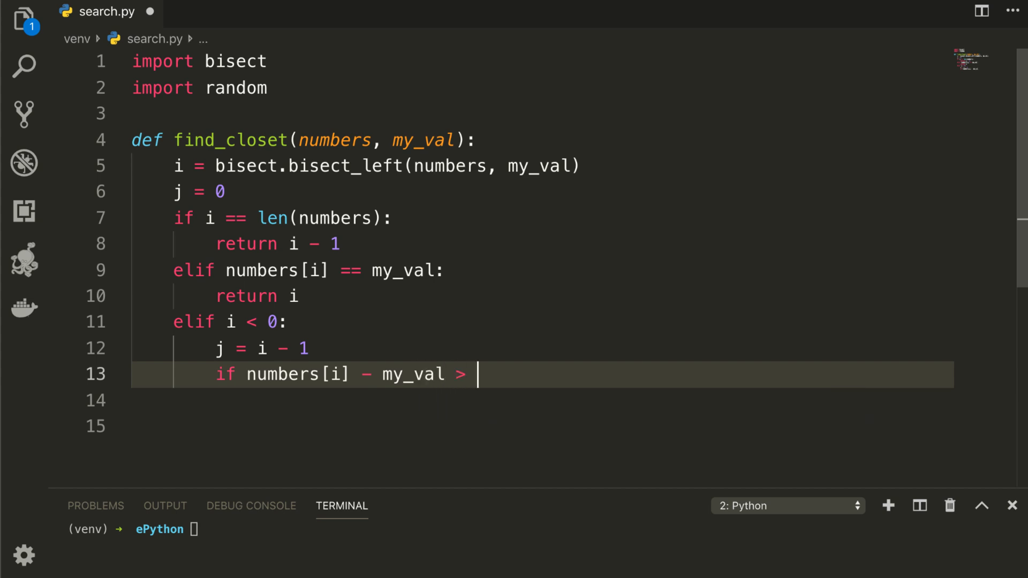
text(my_)
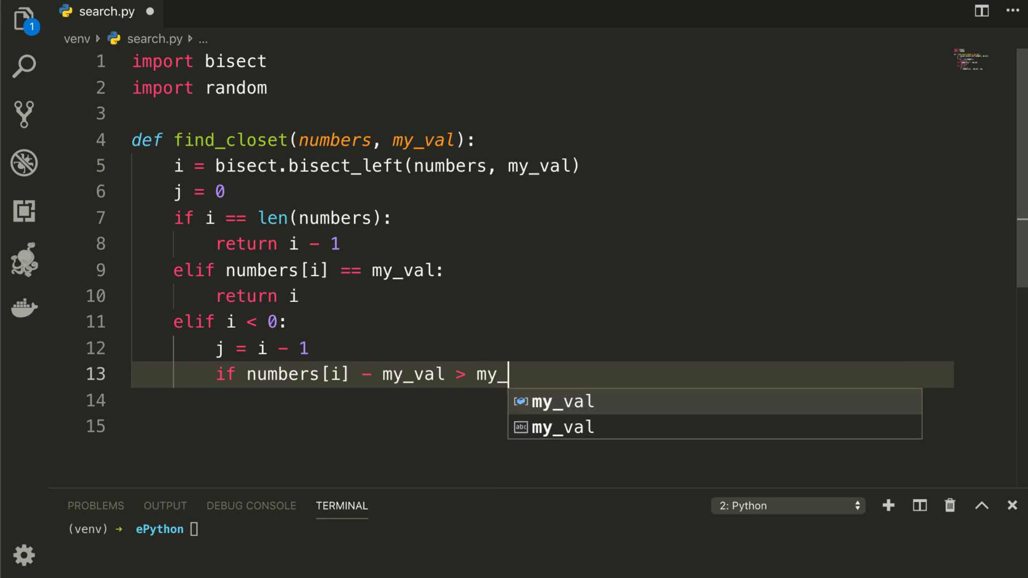
text(val - numbers[j]:)
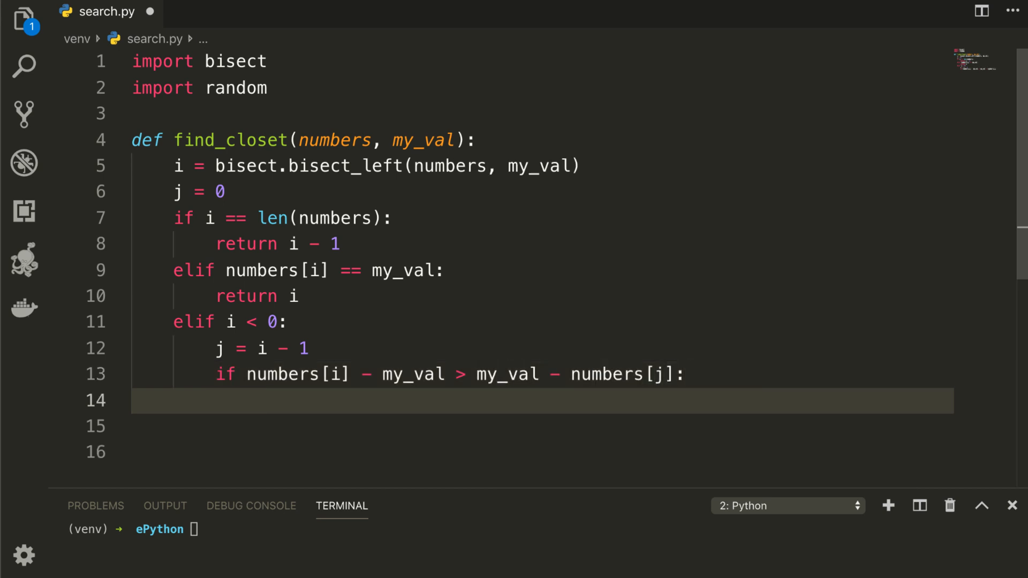
text(return j)
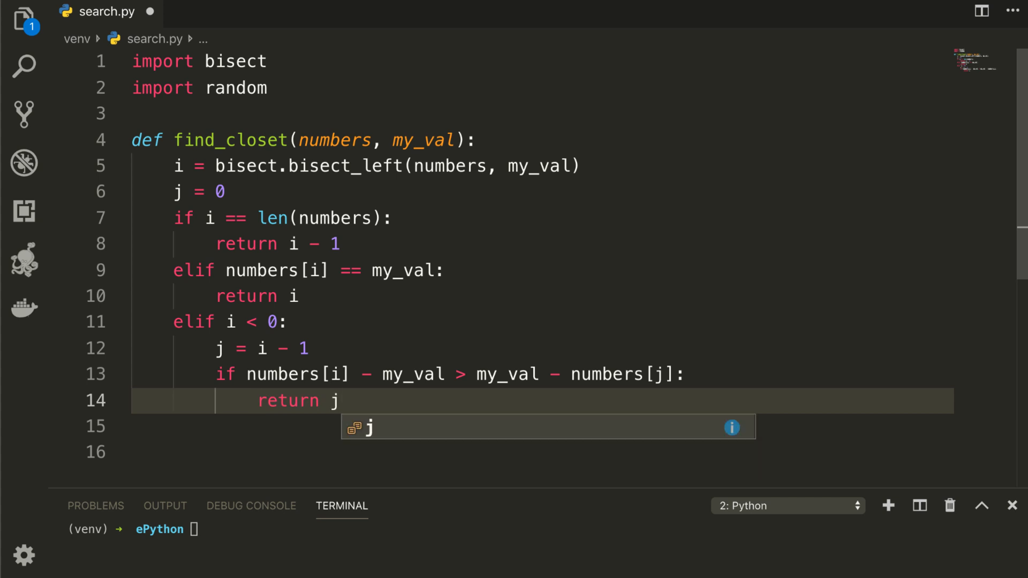
key(Enter)
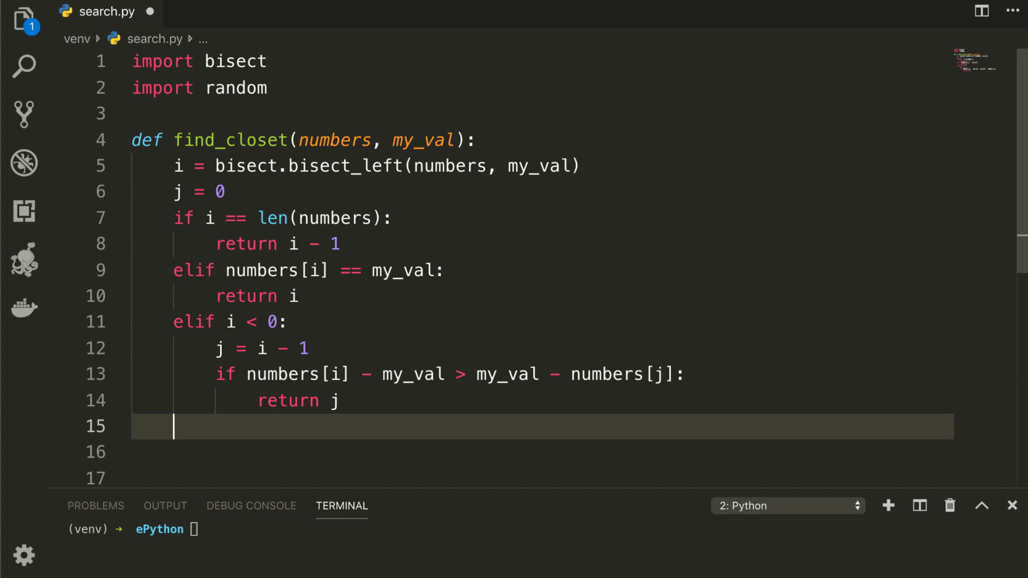
text(return i)
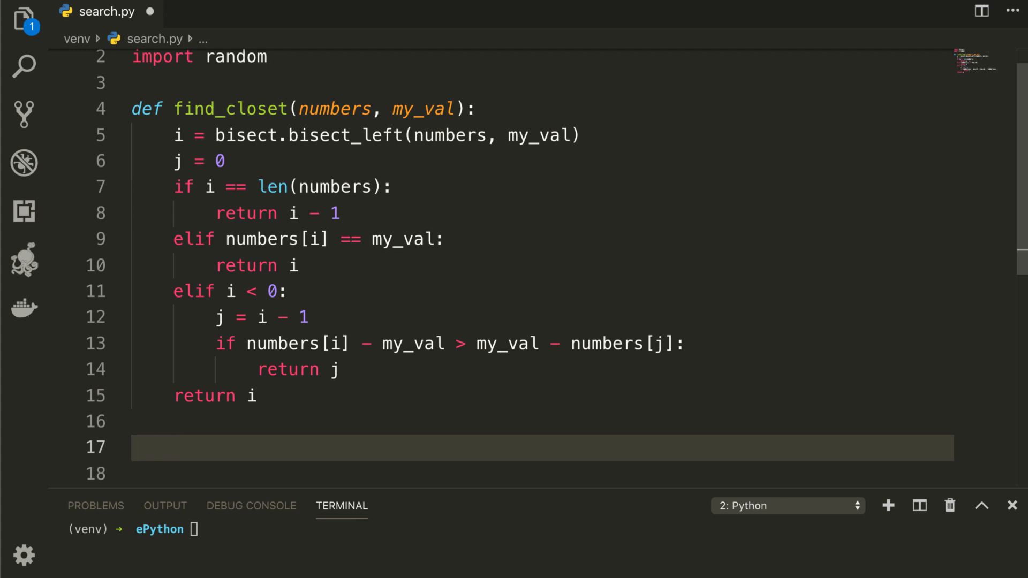
Create numbers = [] and bisect.insort ten random.randint(0, 1000) values into it in a loop
text(numbers = [)
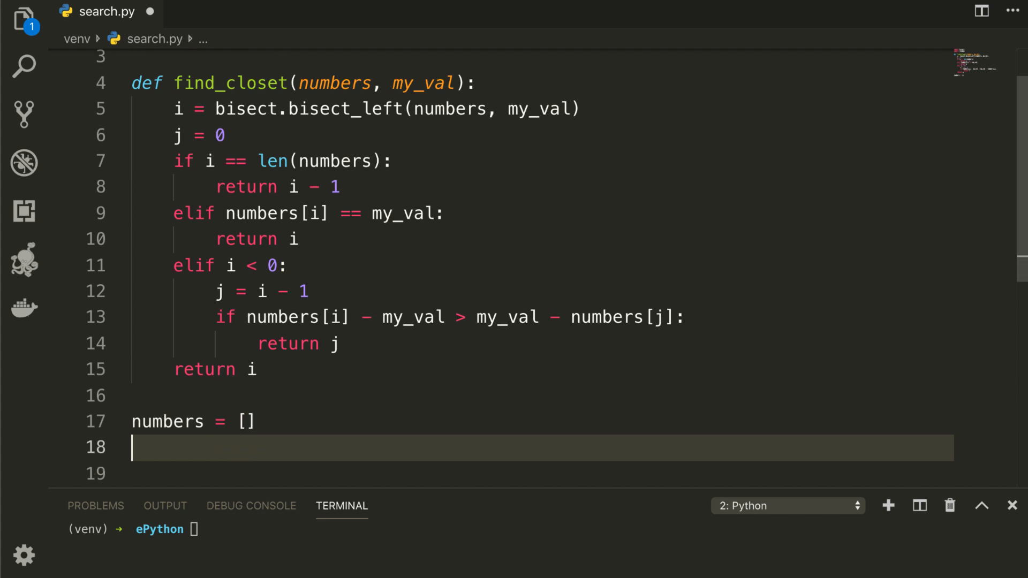
text(for i in xrange(10)
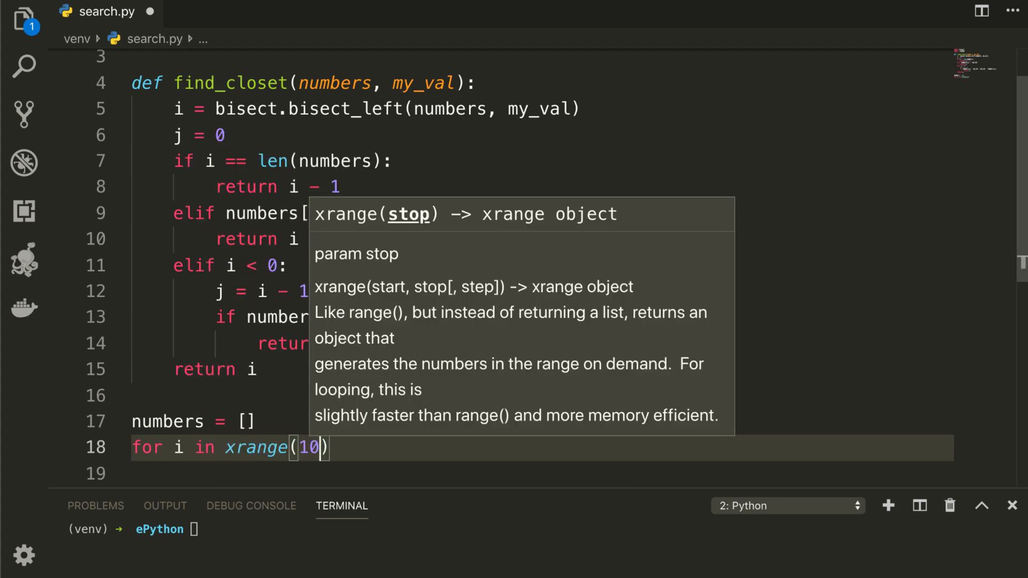
text(:)
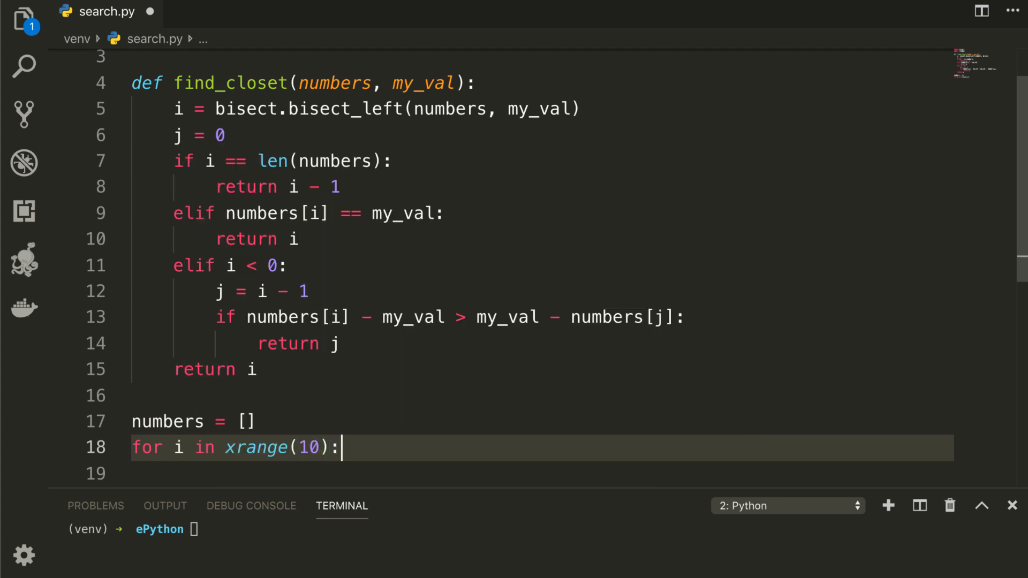
key(enter)
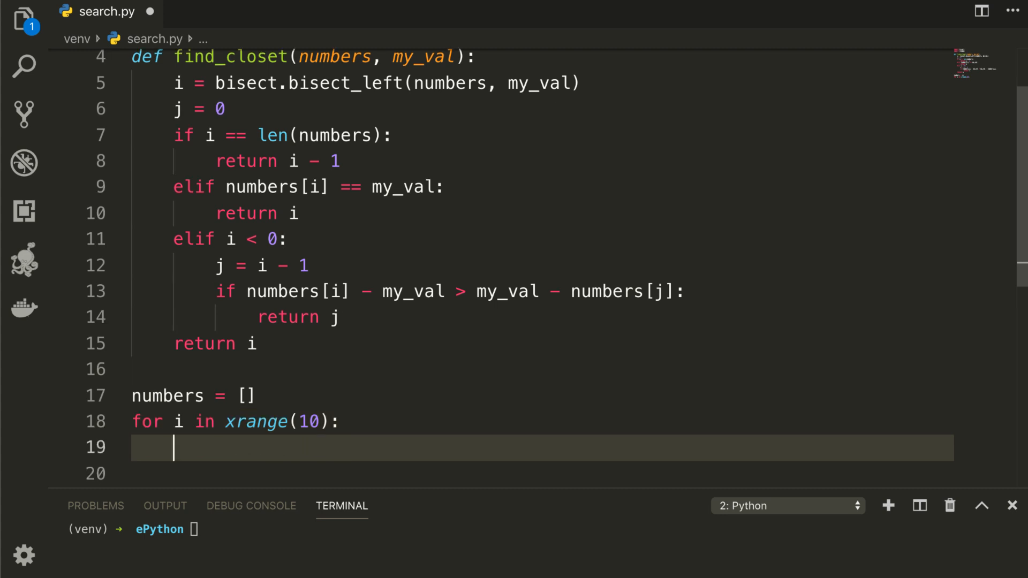
text(new_number = random.randint(0, 1000)
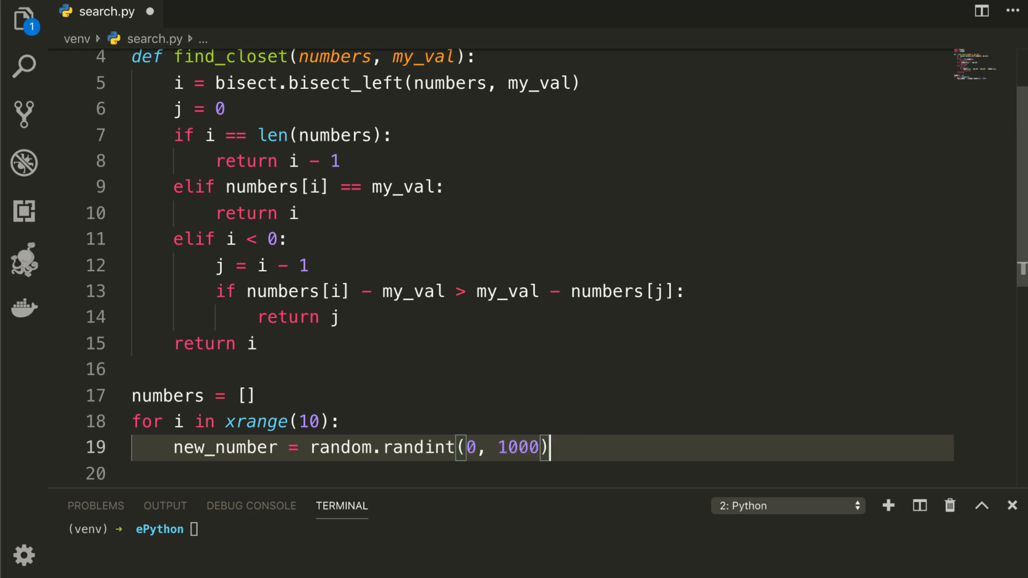
text(bisect)
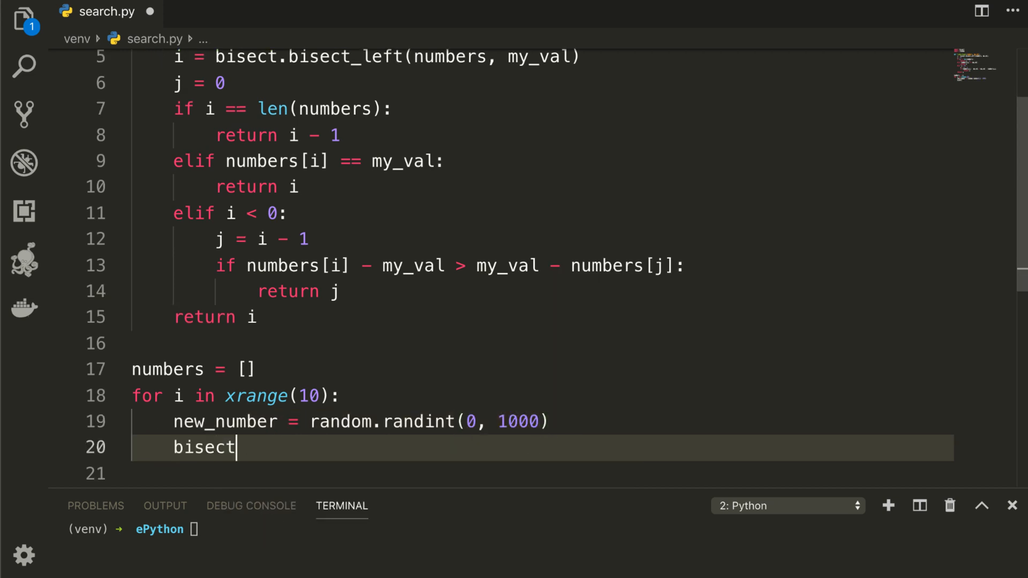
text(.insort(numbers, new_number))
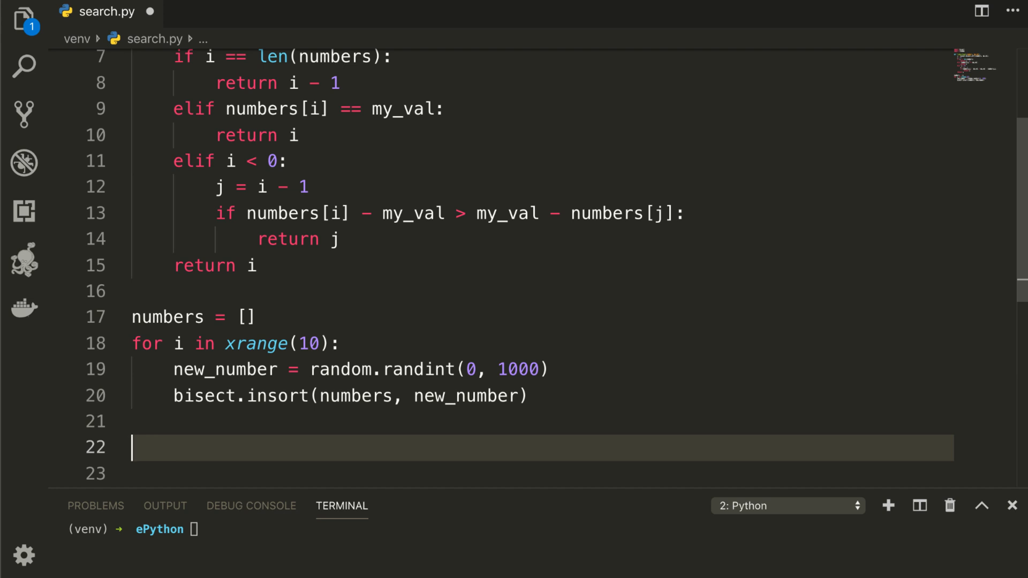
text(find_closet)
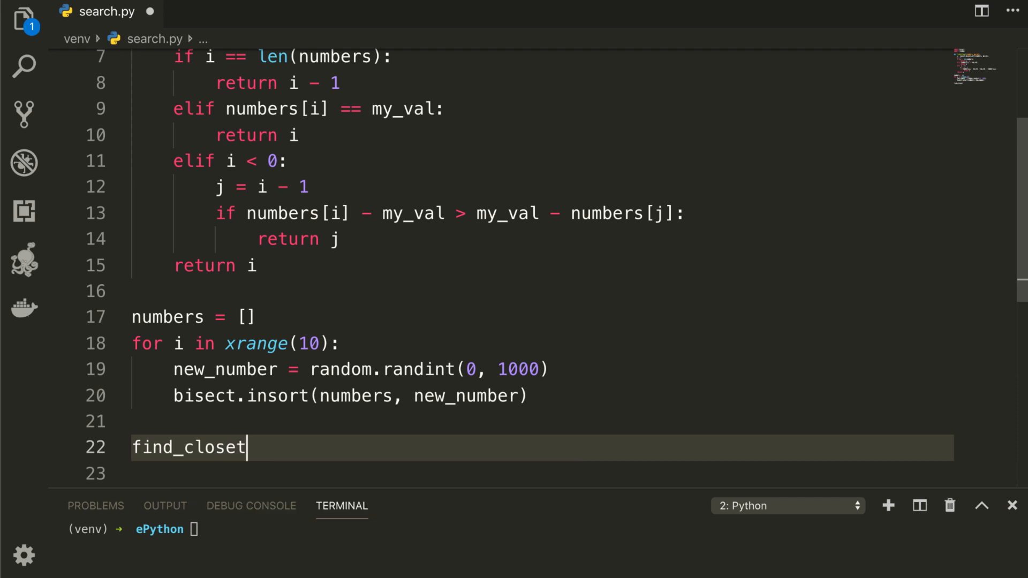
Assign closest_index = find_closet(numbers, 500) and print numbers[closest_index]
text(())
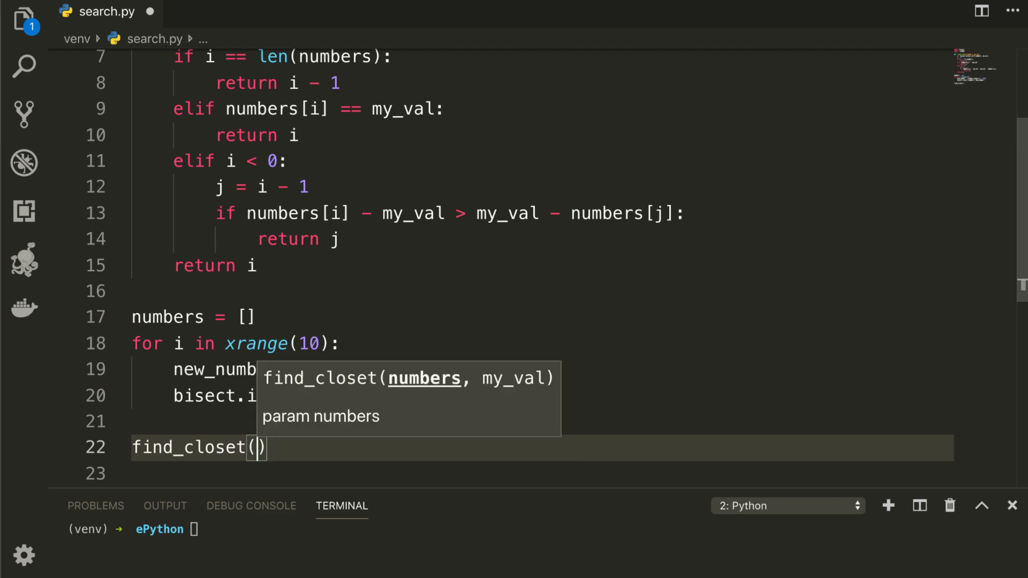
text(numbers,)
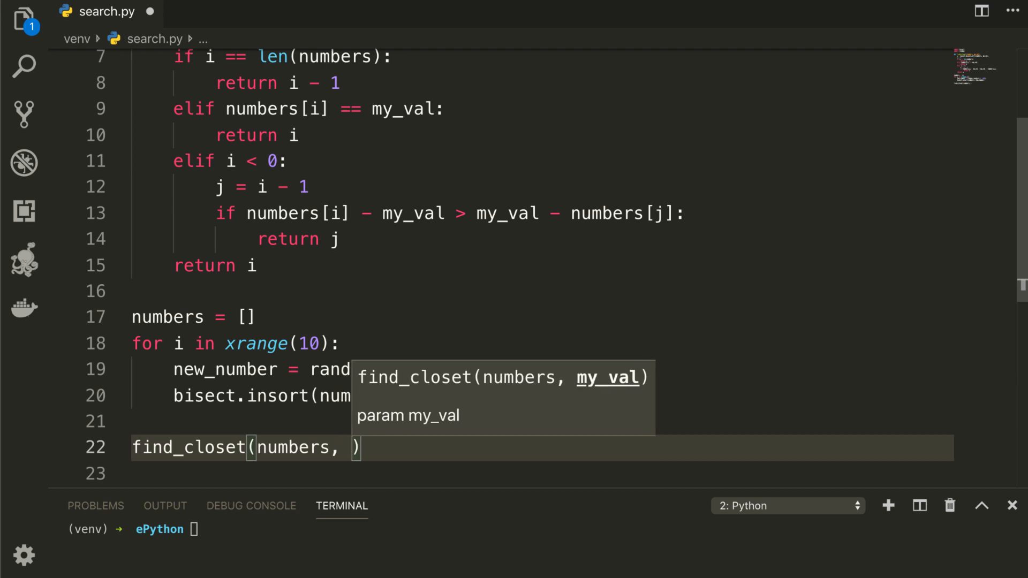
text(500)
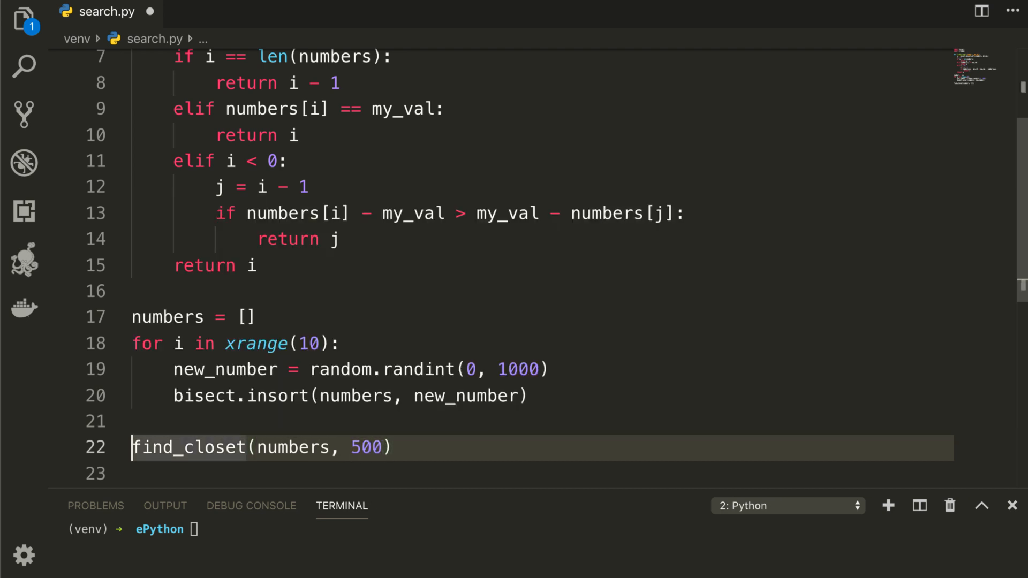
text(close)
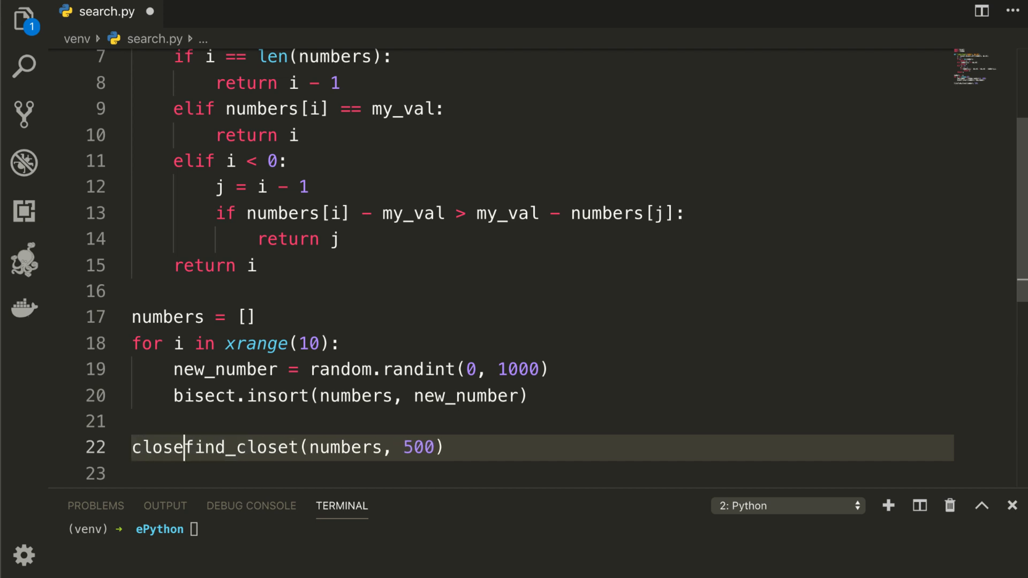
text(st_inde)
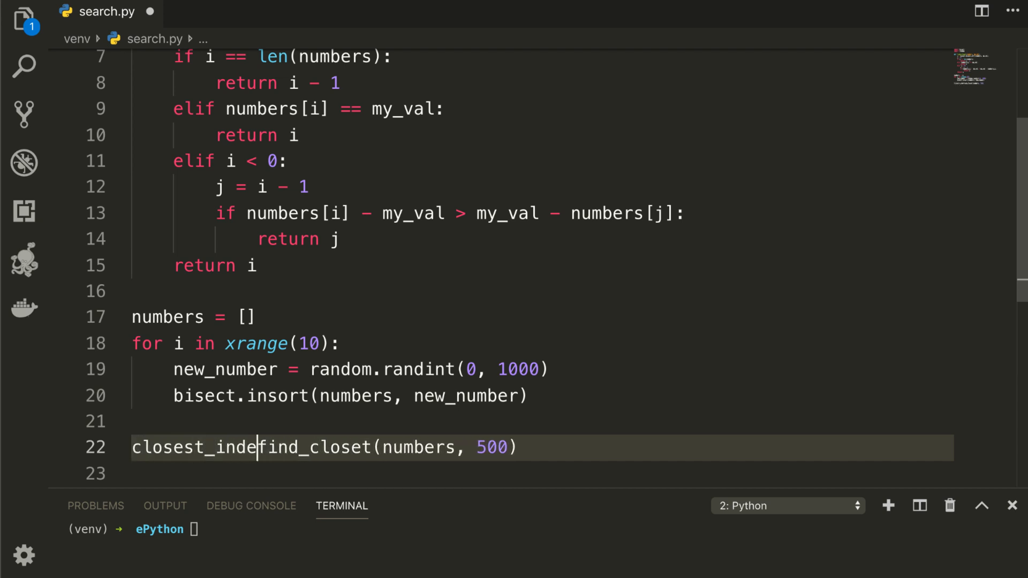
text(x =)
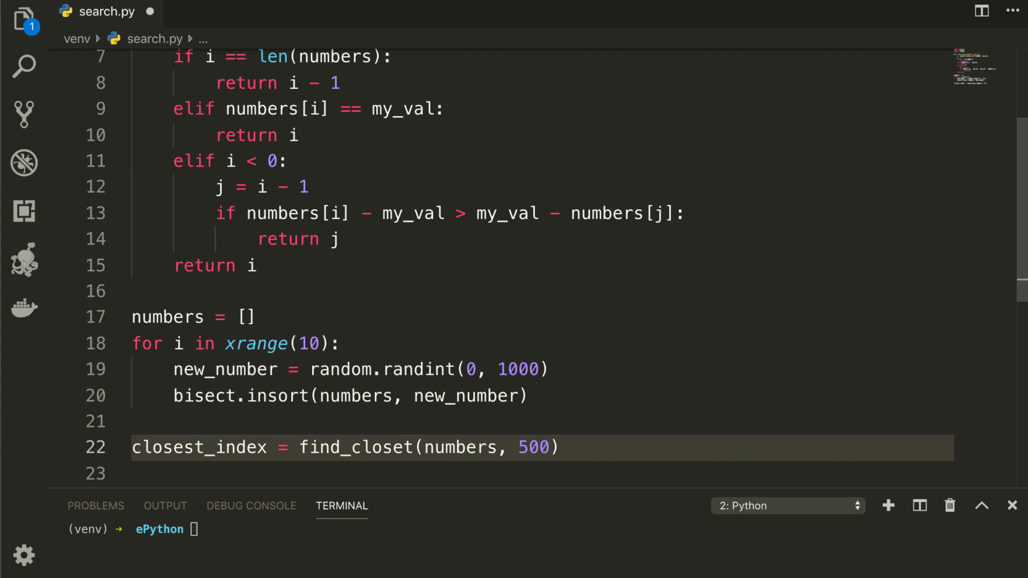
click(602, 448)
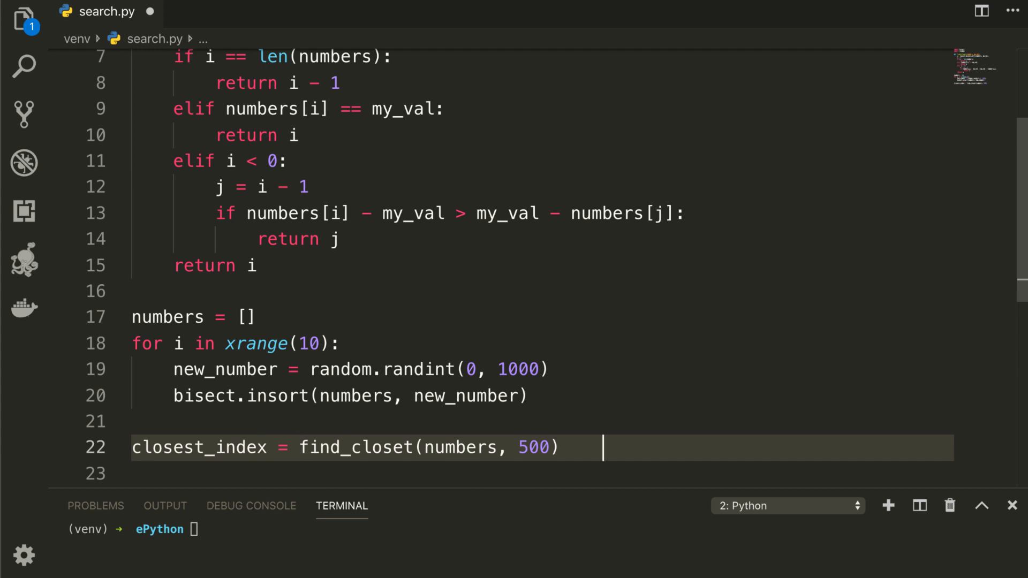
text(print(numbers[closest_index]))
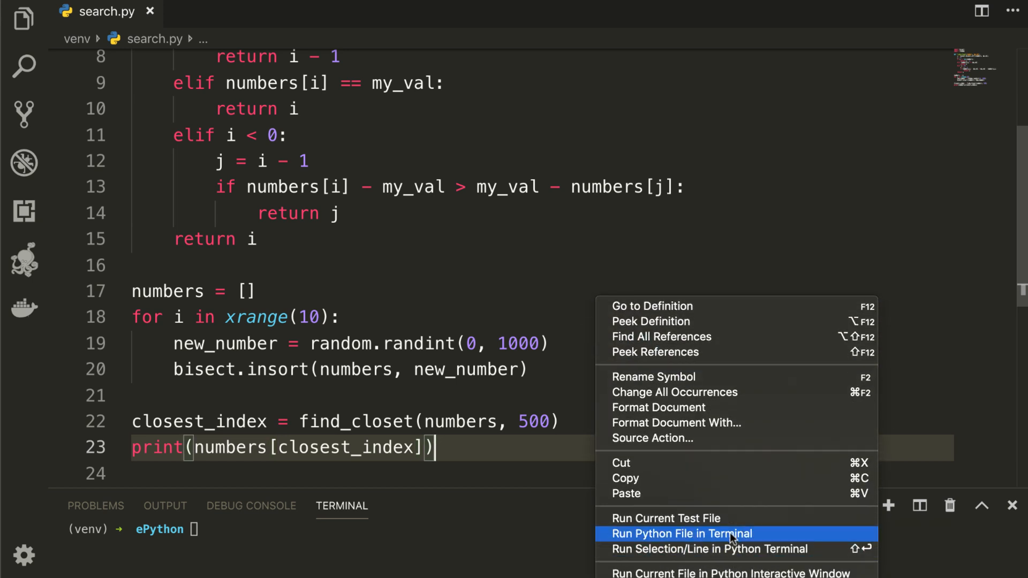
Run search.py in the terminal, which prints 504
click(682, 533)
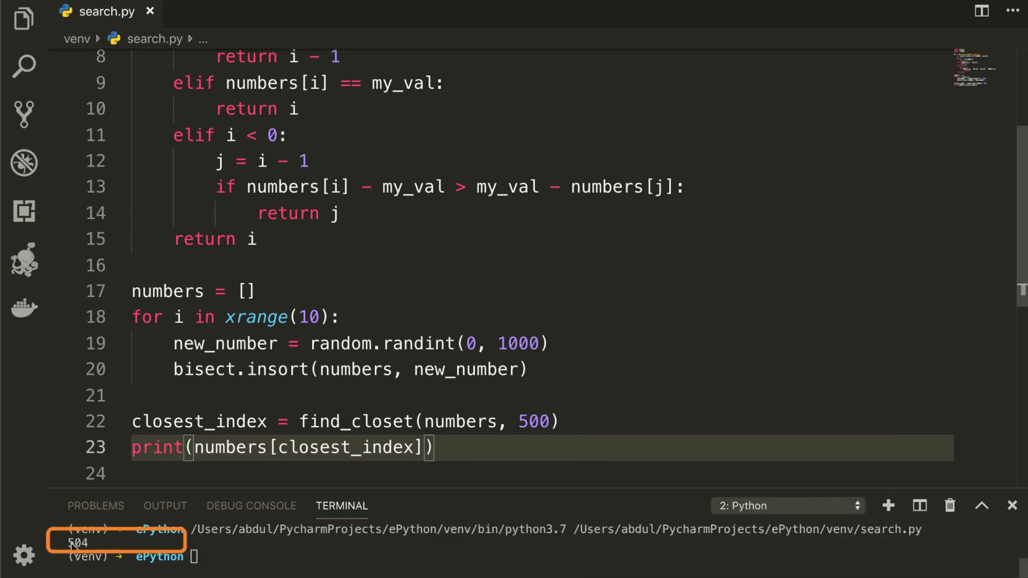